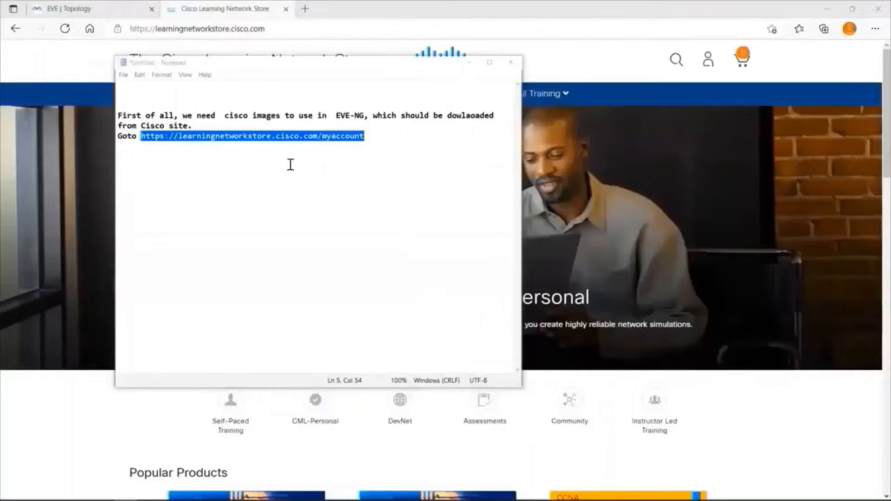
{"action": "mouse_move", "coordinate": [278, 150]}
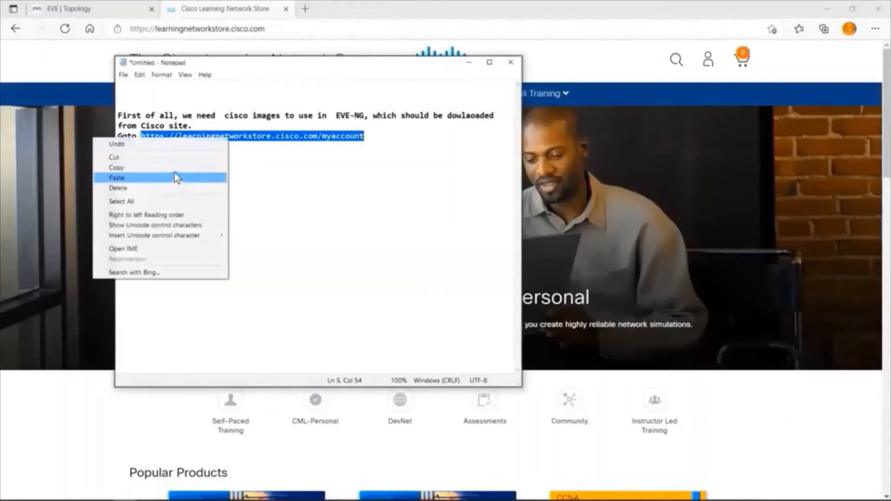
Select the Learning Network Store account link in the Notepad note
{"action": "left_click", "coordinate": [117, 178]}
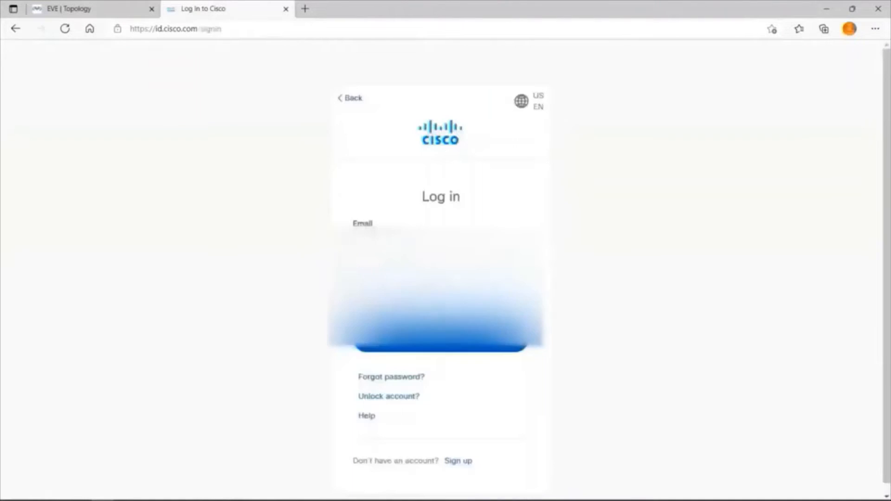
Enter the account password and sign in to the Cisco Learning Network Store
{"action": "left_click", "coordinate": [441, 294]}
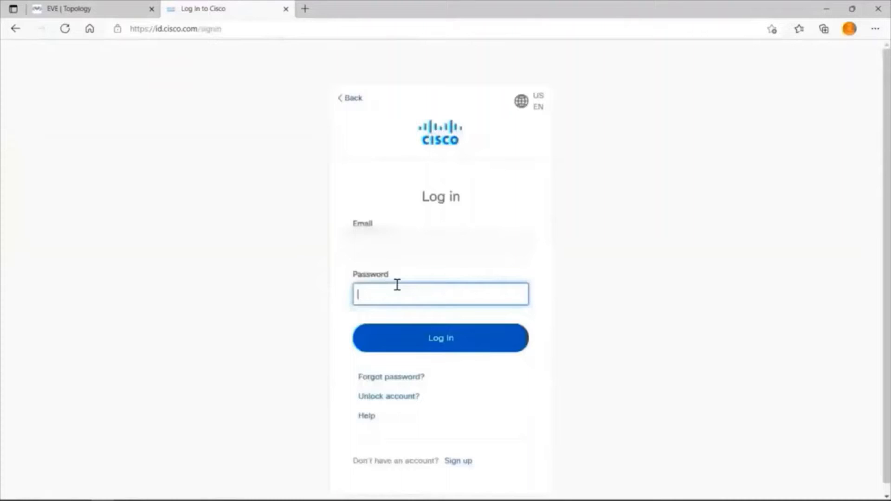
{"action": "type", "text": "•••••"}
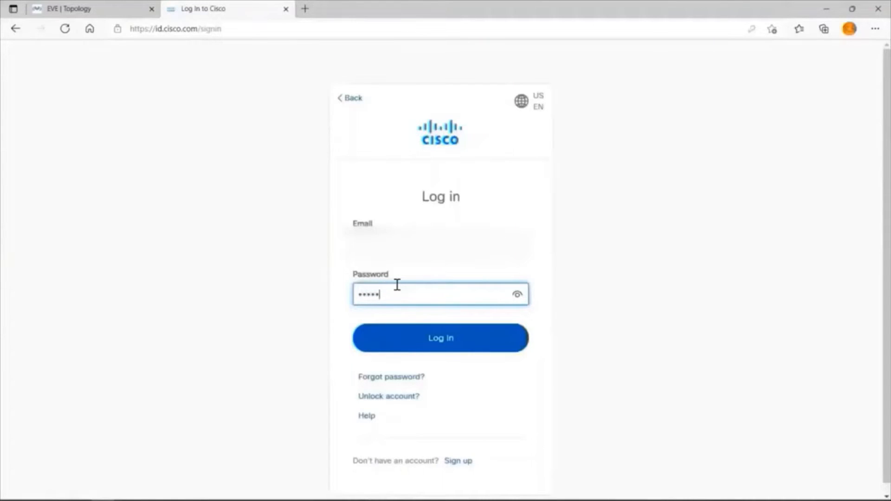
{"action": "type", "text": "•••"}
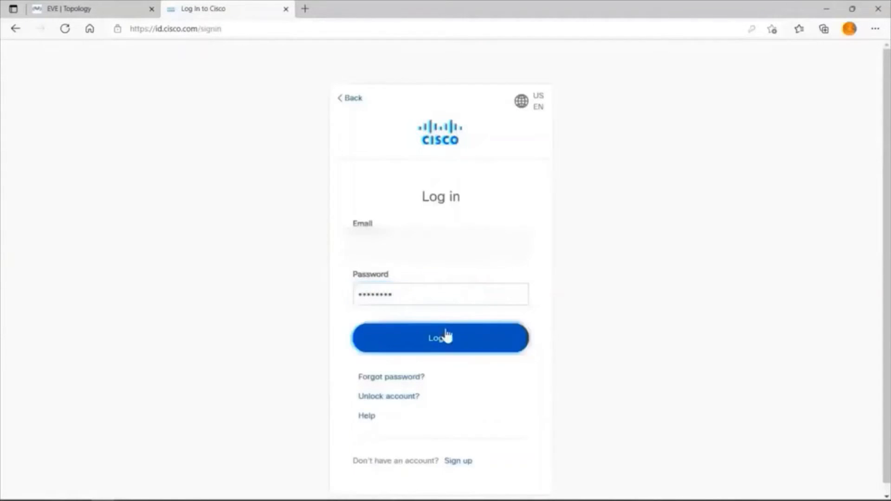
{"action": "left_click", "coordinate": [440, 338]}
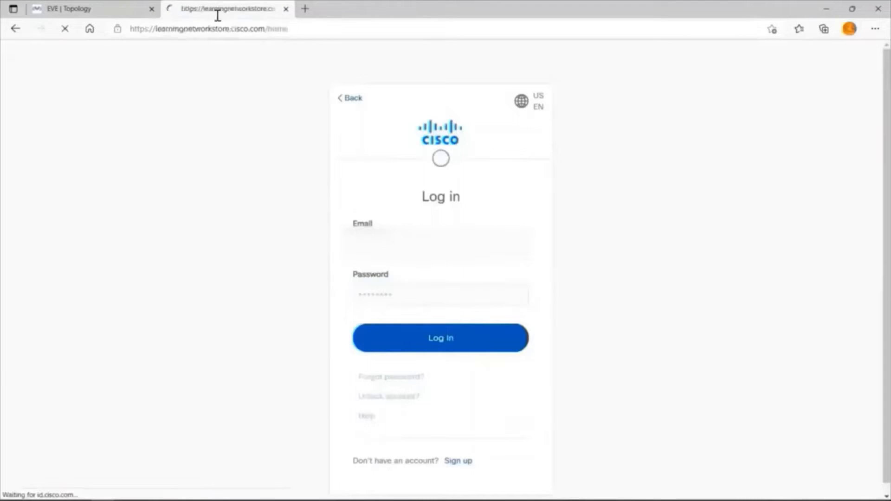
{"action": "left_click", "coordinate": [440, 338]}
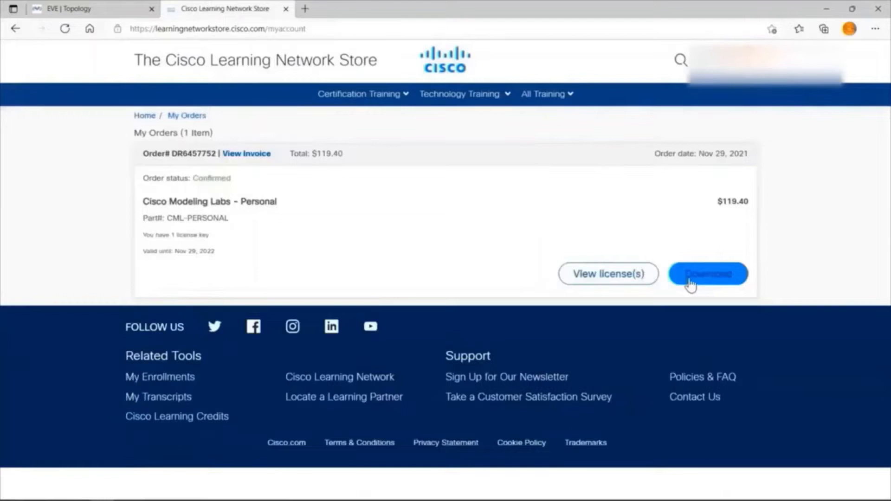
Open the CML-Personal order's software downloads and scroll to the release image list
{"action": "left_click", "coordinate": [708, 274]}
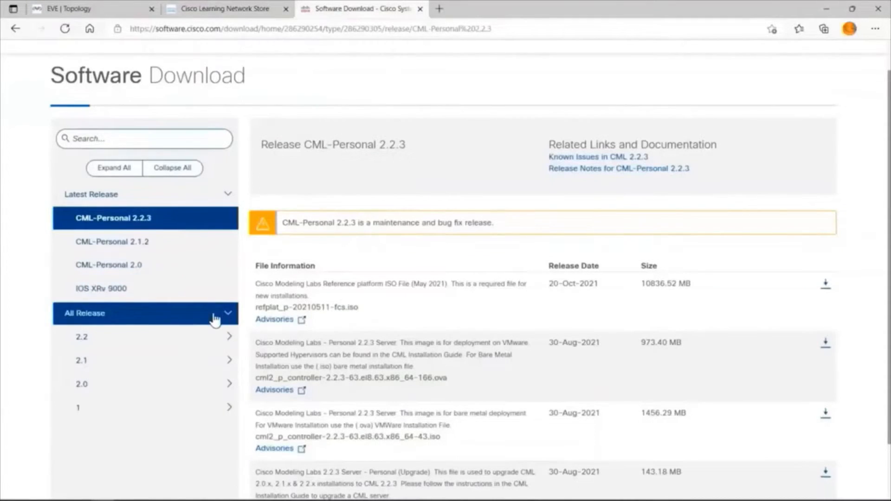
{"action": "scroll", "scroll_direction": "down", "scroll_amount": 3}
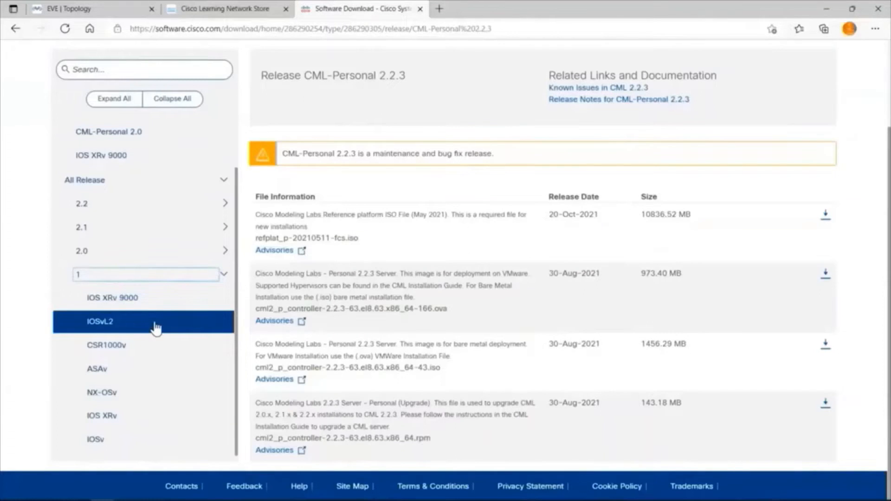
{"action": "mouse_move", "coordinate": [148, 359]}
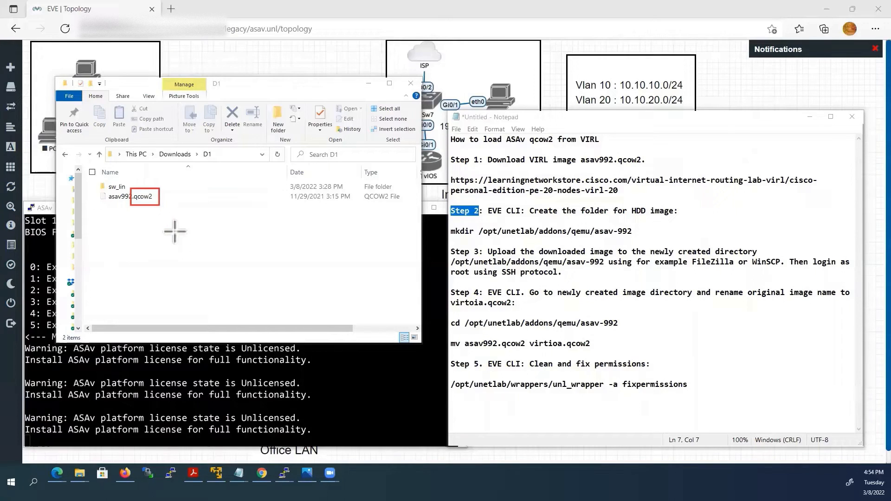
{"action": "mouse_move", "coordinate": [617, 63]}
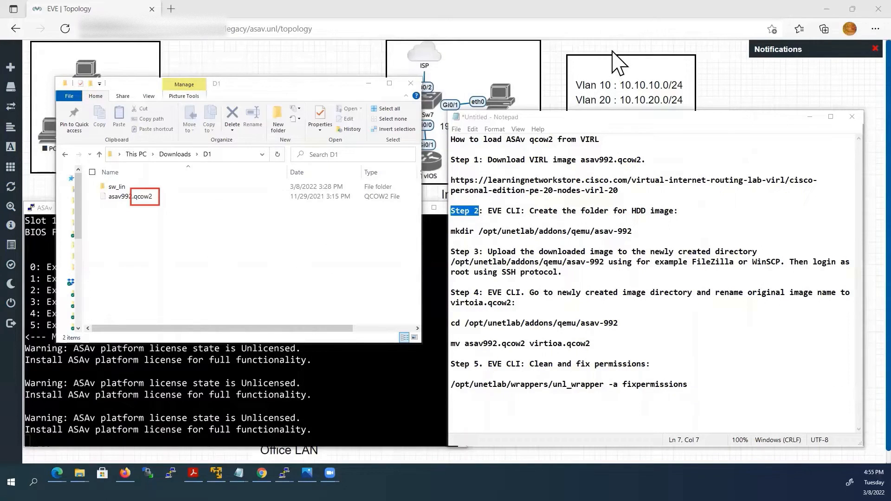
{"action": "mouse_move", "coordinate": [523, 51]}
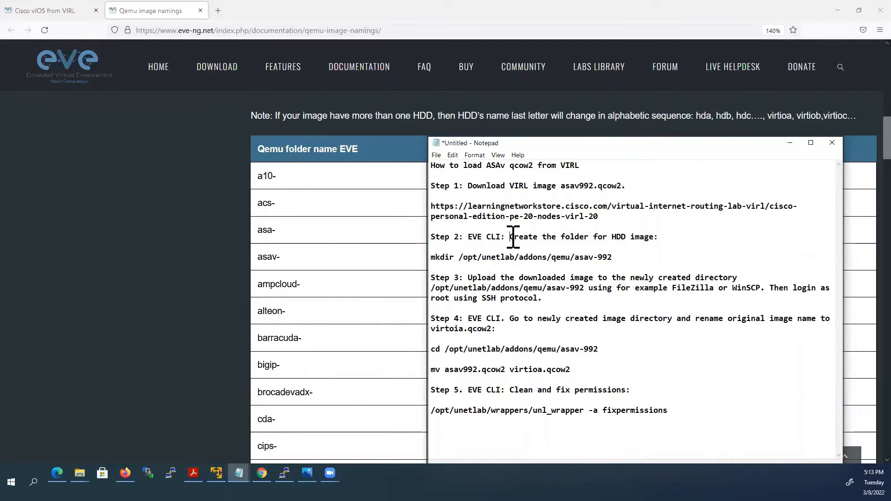
Highlight the asav folder prefix in the Qemu image naming table
{"action": "left_click_drag", "start_coordinate": [510, 236], "coordinate": [653, 236]}
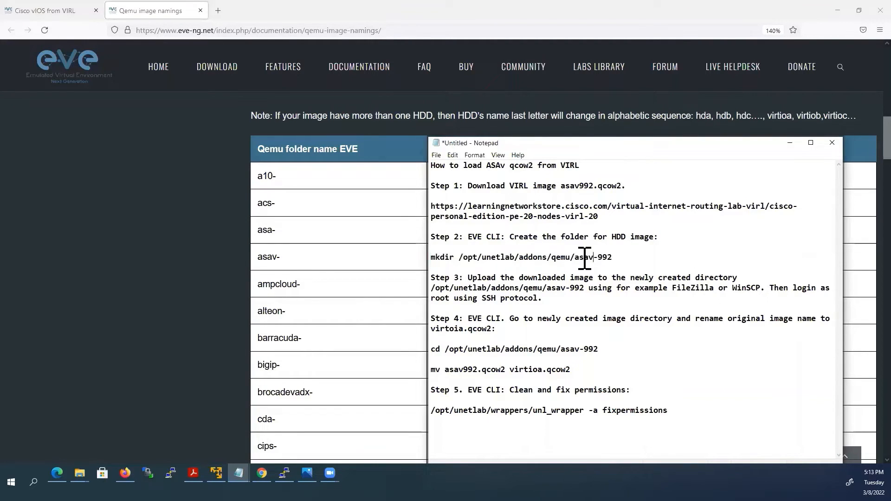
{"action": "double_click", "coordinate": [586, 257]}
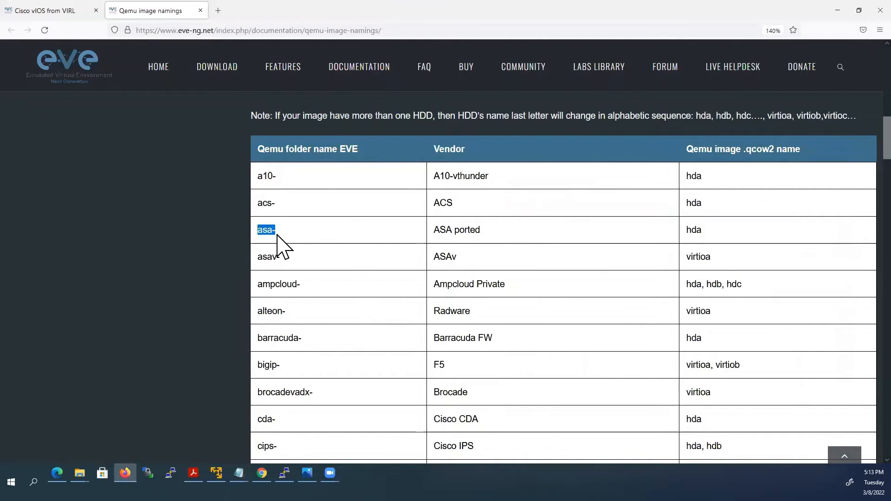
{"action": "mouse_move", "coordinate": [312, 239]}
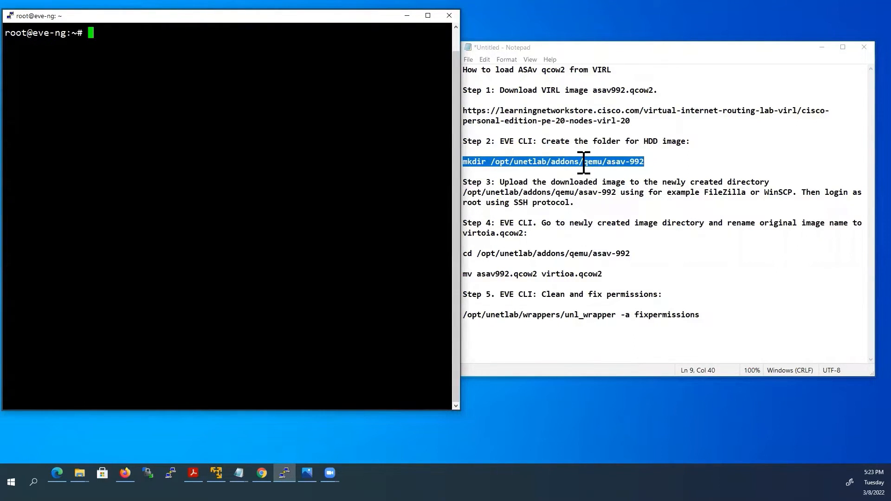
Run mkdir /opt/unetlab/addons/qemu/asav-992 in the PuTTY root shell
{"action": "type", "text": "mkdir /opt/unetlab/addons/qemu/asav-992"}
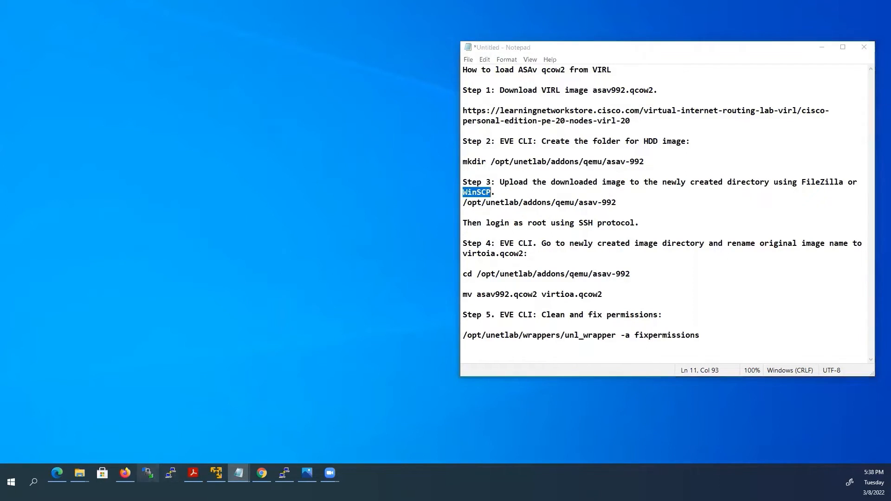
Log in to WinSCP as root at 192.168.1.100
{"action": "left_click", "coordinate": [148, 473]}
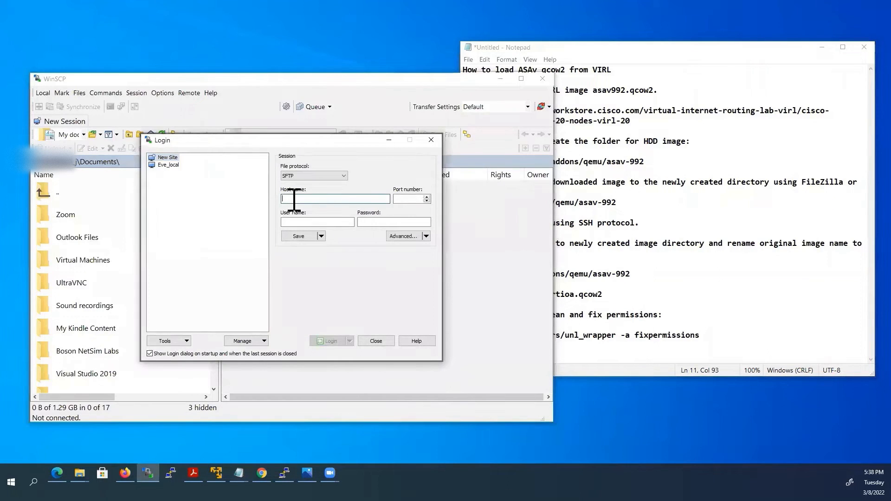
{"action": "type", "text": "192.168.1.100"}
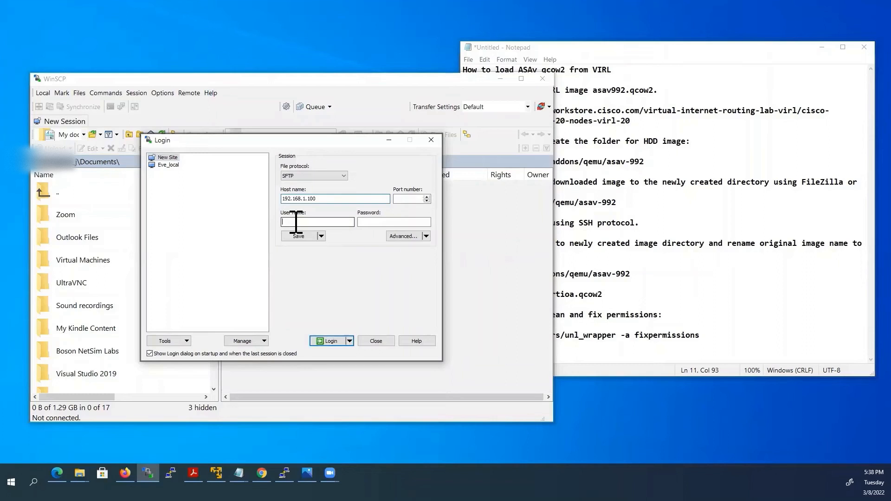
{"action": "type", "text": "root"}
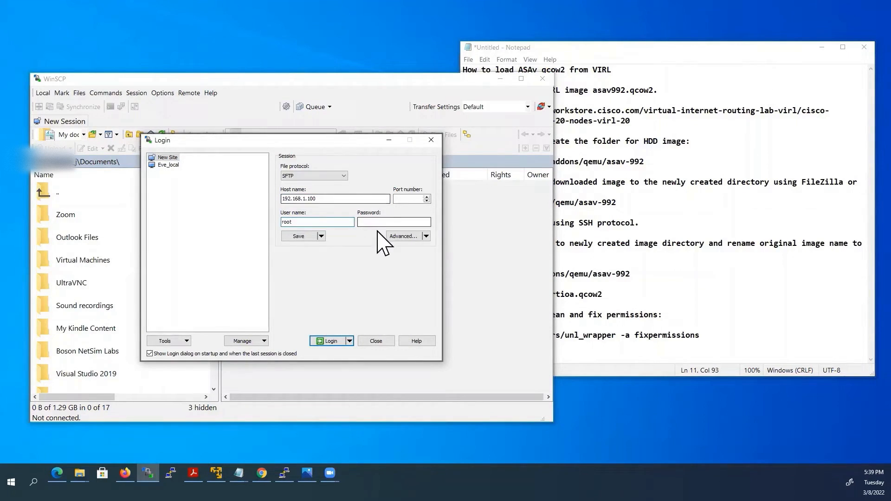
{"action": "type", "text": "•"}
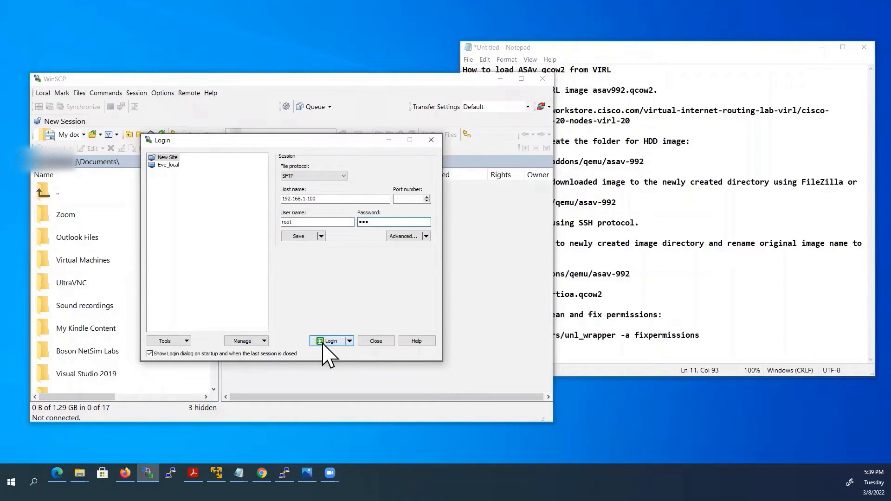
{"action": "left_click", "coordinate": [331, 341]}
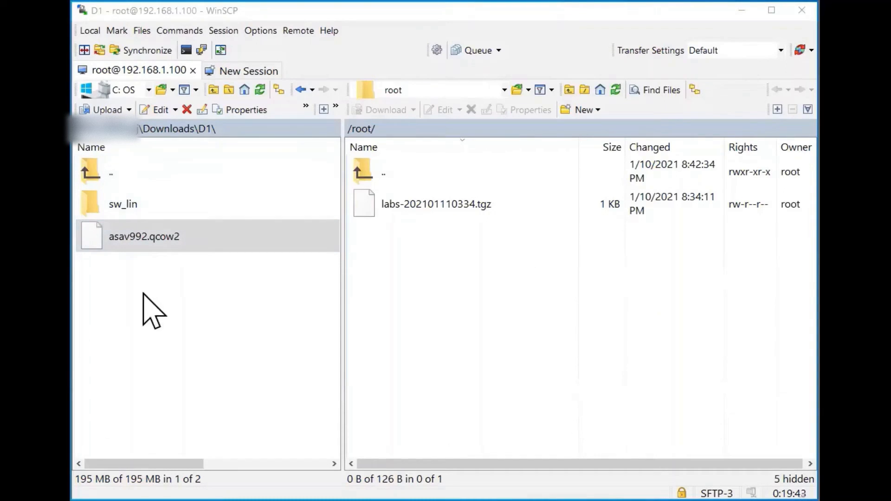
{"action": "mouse_move", "coordinate": [296, 276]}
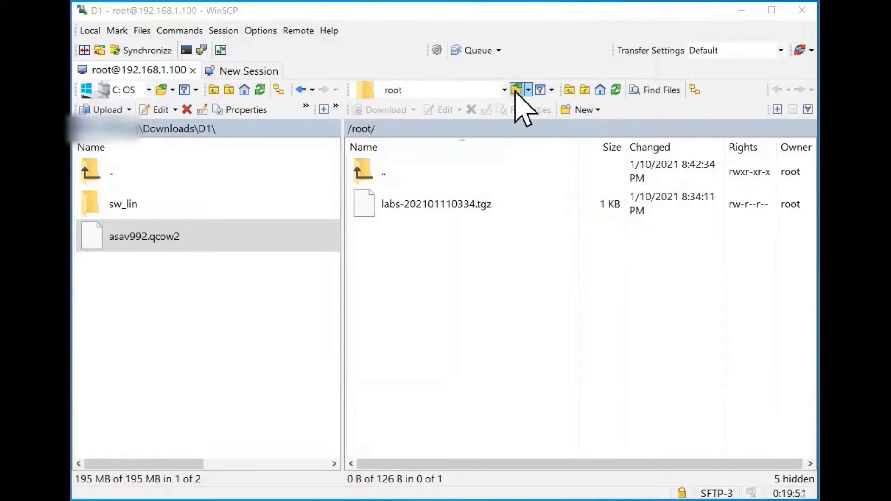
Browse the remote pane to /opt/unetlab/addons/qemu/asav-992
{"action": "left_click", "coordinate": [514, 90]}
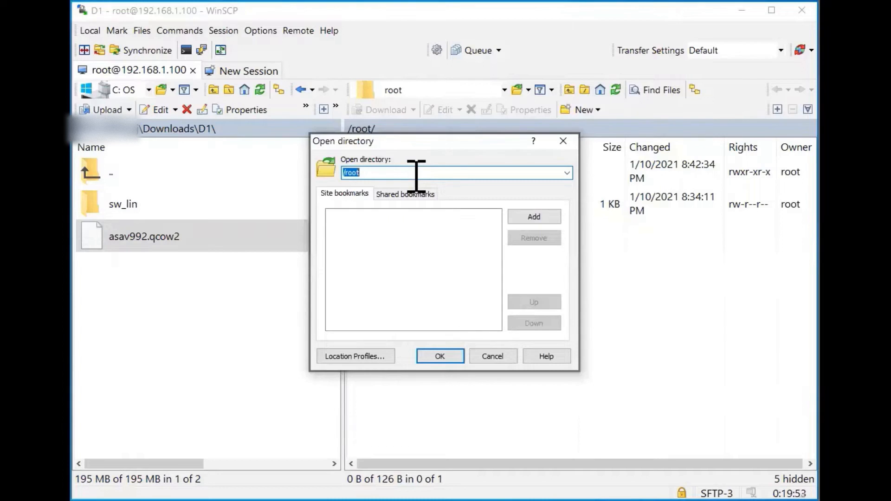
{"action": "type", "text": "/opt/unetlab/addons/qemu/asav-992"}
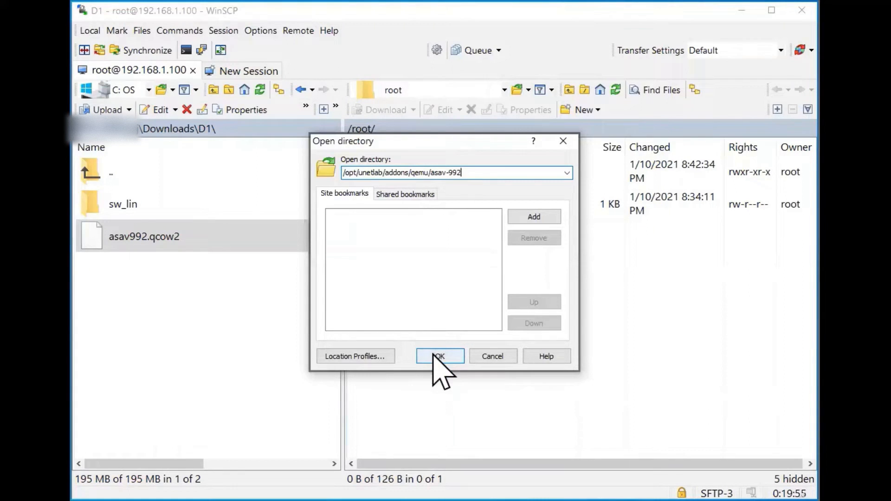
{"action": "left_click", "coordinate": [439, 356]}
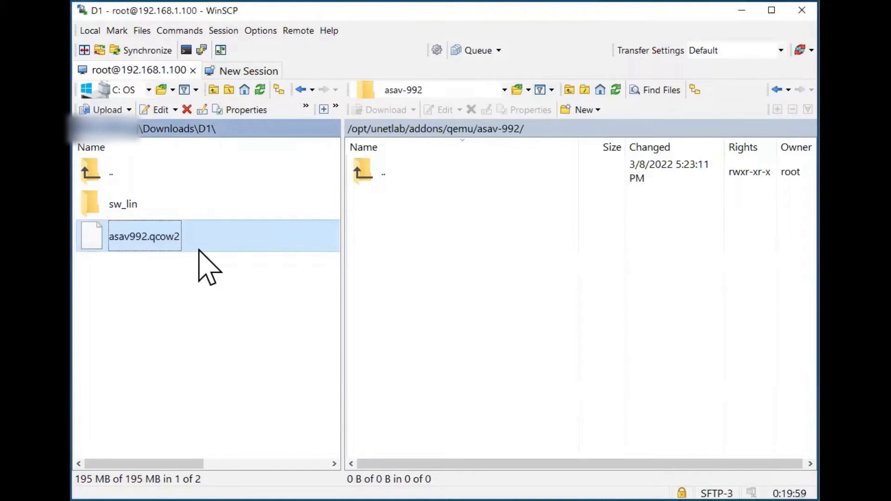
{"action": "mouse_move", "coordinate": [495, 187]}
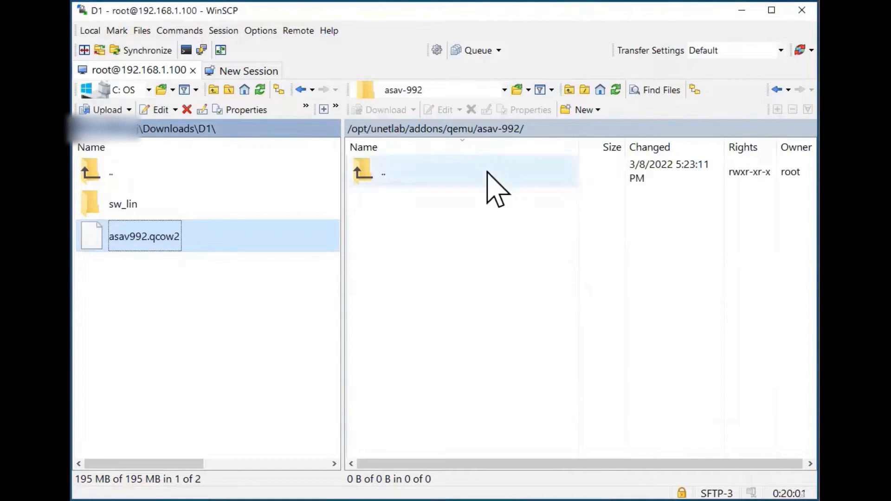
{"action": "mouse_move", "coordinate": [426, 372]}
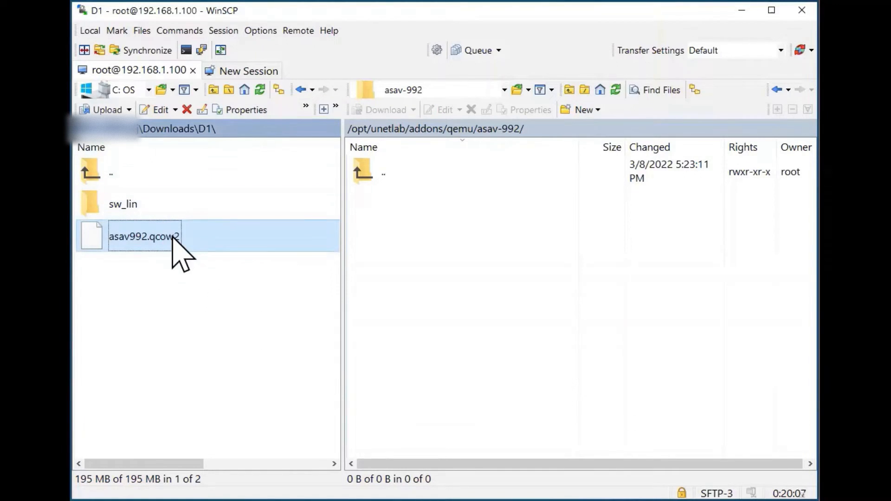
Upload asav992.qcow2 from the local panel to the remote asav-992 folder
{"action": "right_click", "coordinate": [145, 237]}
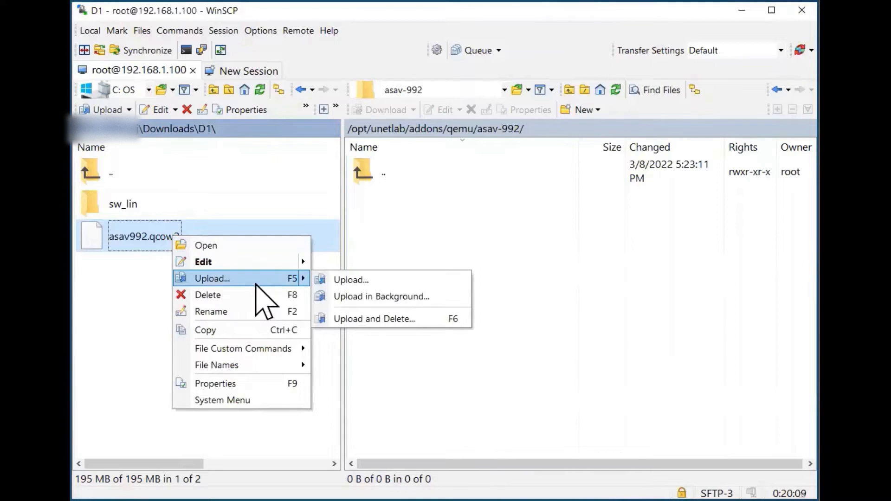
{"action": "mouse_move", "coordinate": [350, 280]}
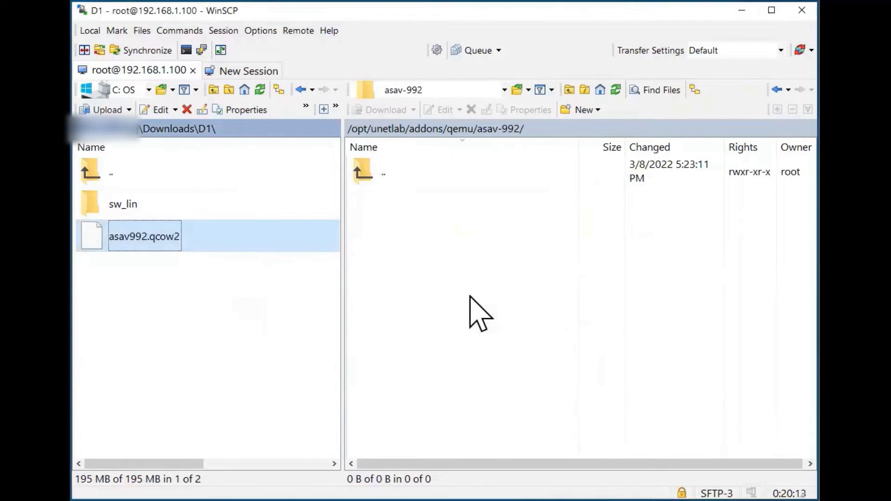
{"action": "left_click", "coordinate": [106, 109]}
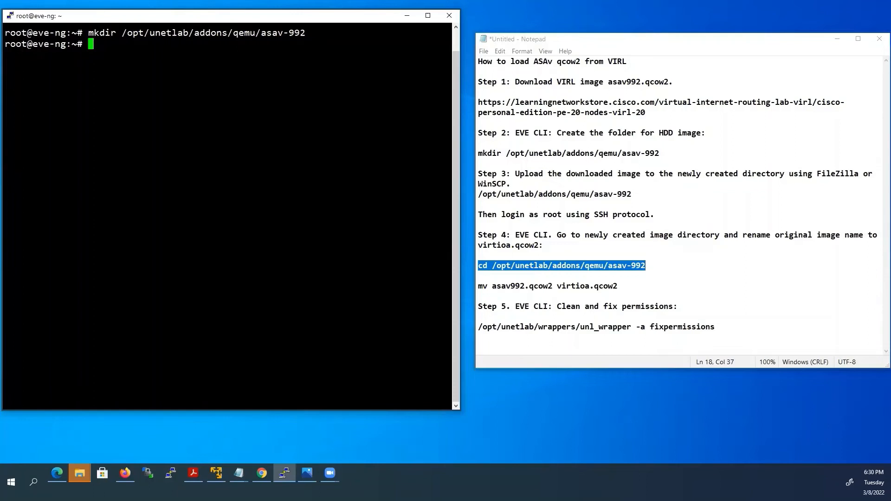
{"action": "mouse_move", "coordinate": [484, 262]}
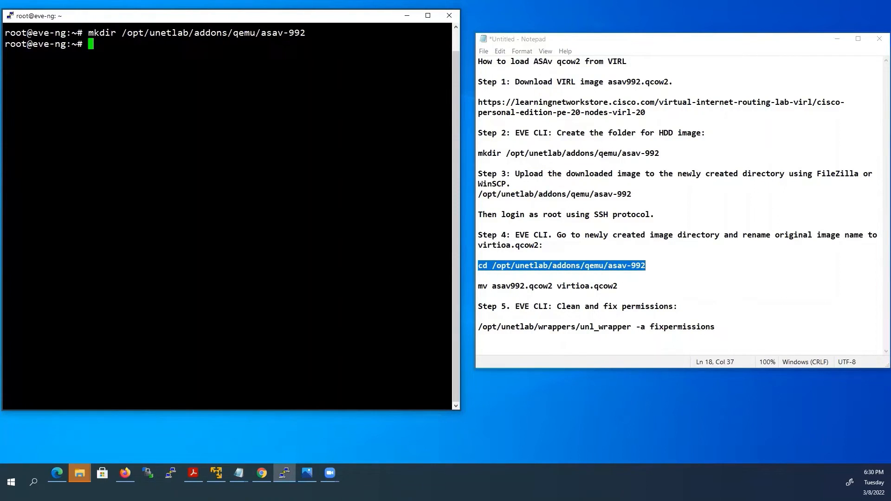
Change into /opt/unetlab/addons/qemu/asav-992/ and list its contents with ls
{"action": "type", "text": "c"}
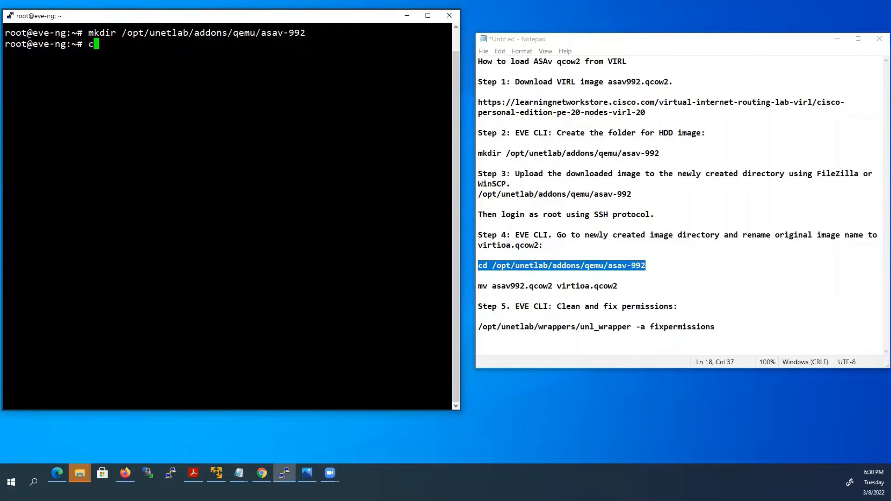
{"action": "type", "text": "d"}
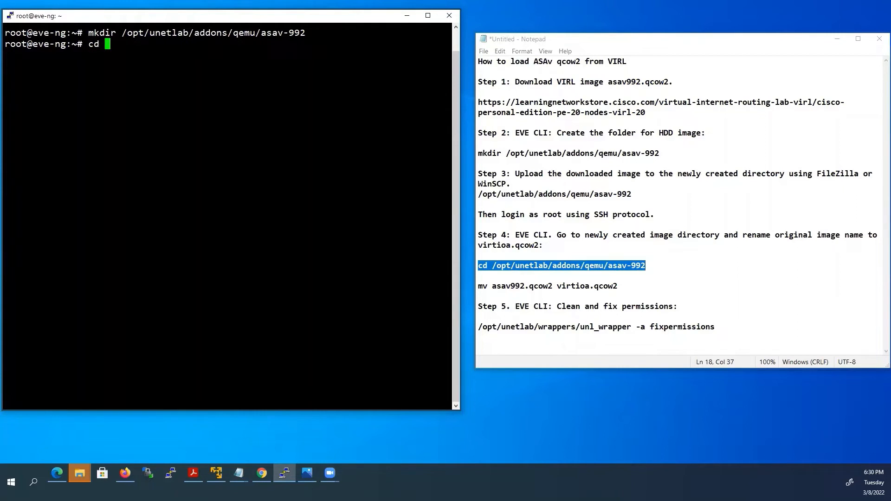
{"action": "type", "text": "/opt/un"}
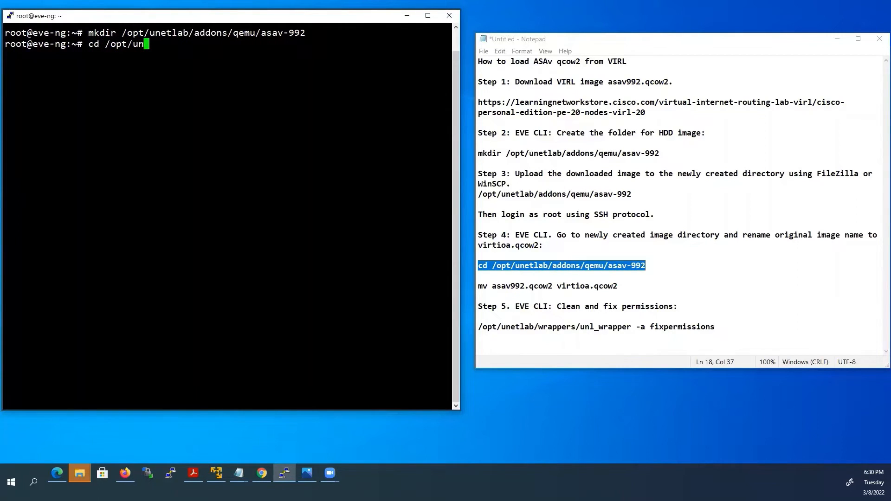
{"action": "type", "text": "etlab/addons/"}
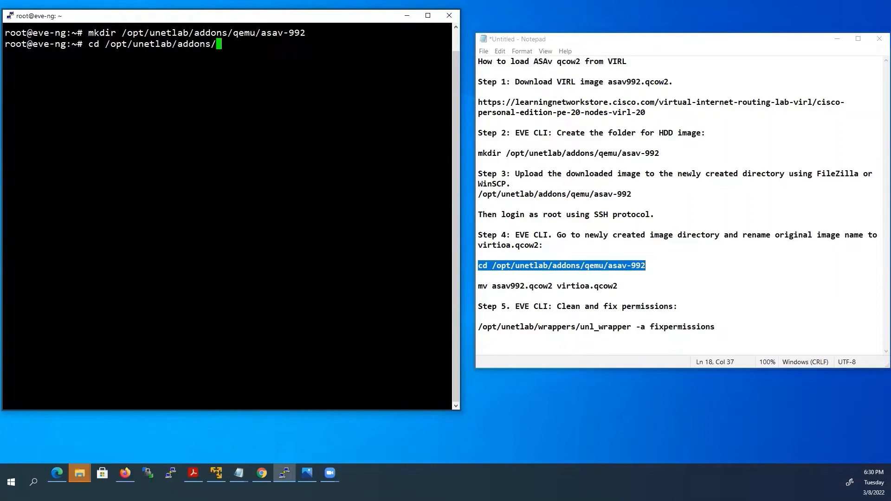
{"action": "type", "text": "qemu/"}
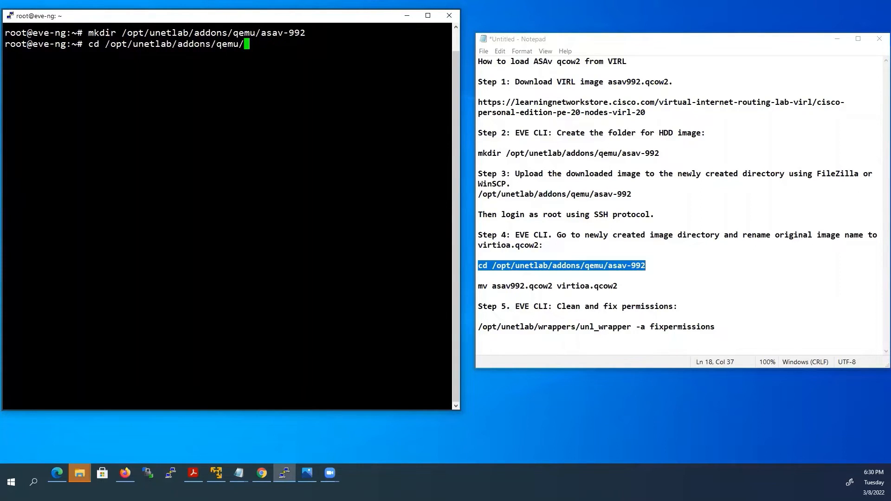
{"action": "type", "text": "asav-992/"}
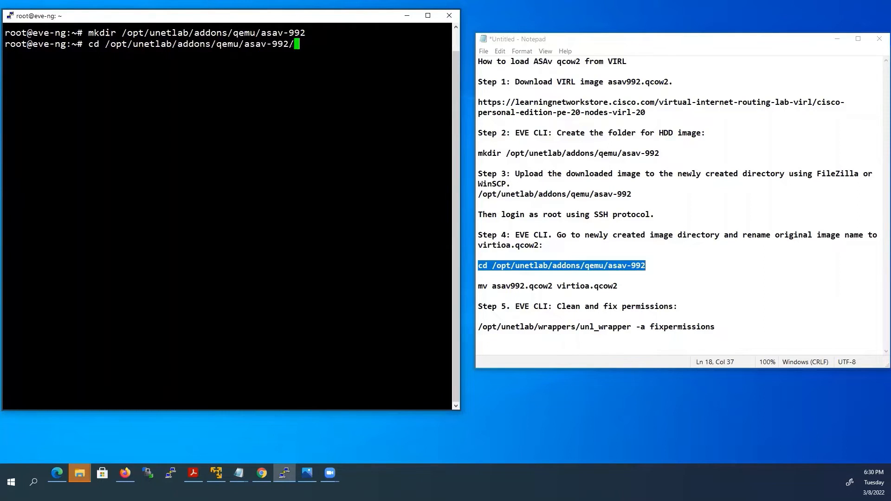
{"action": "key", "text": "Return"}
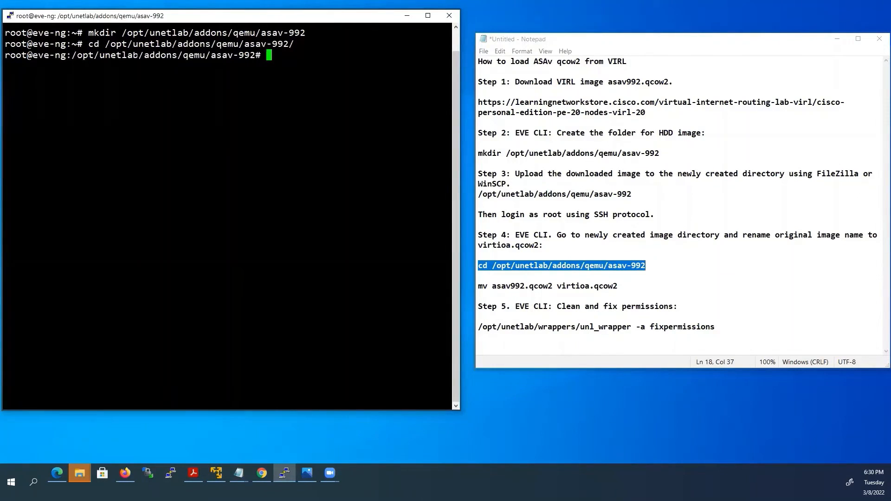
{"action": "type", "text": "ls"}
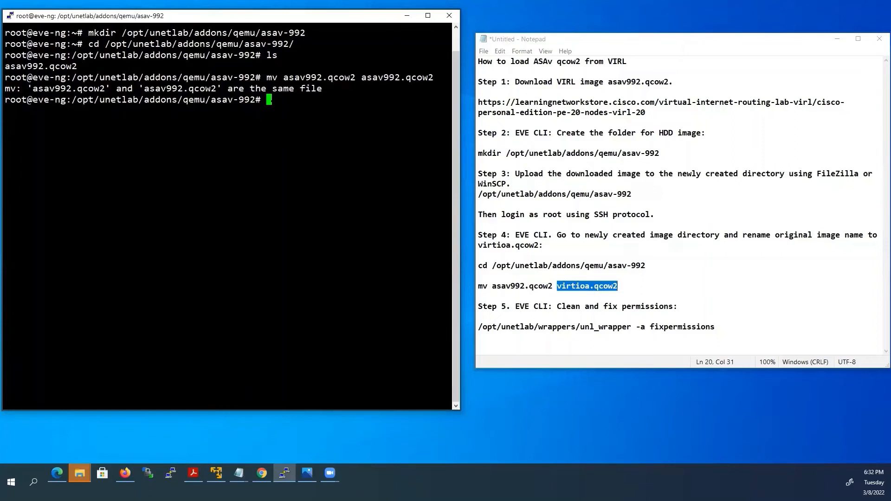
Start typing the mv command to rename asav992.qcow2
{"action": "type", "text": "mv"}
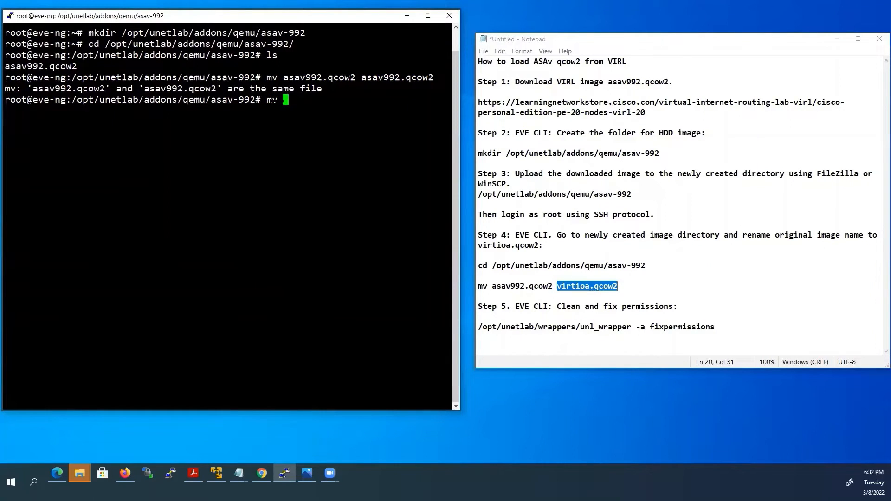
{"action": "type", "text": "as"}
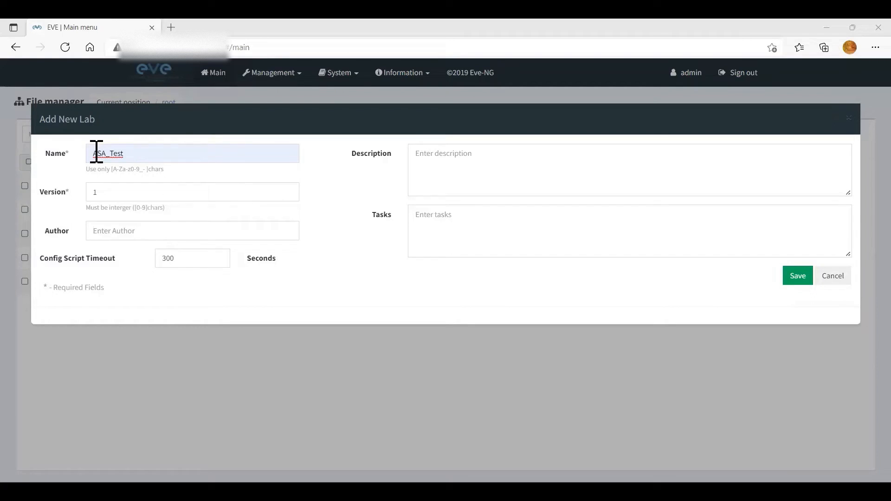
Save the new lab under the name ASA_Test, leaving its empty topology canvas open
{"action": "left_click", "coordinate": [193, 152]}
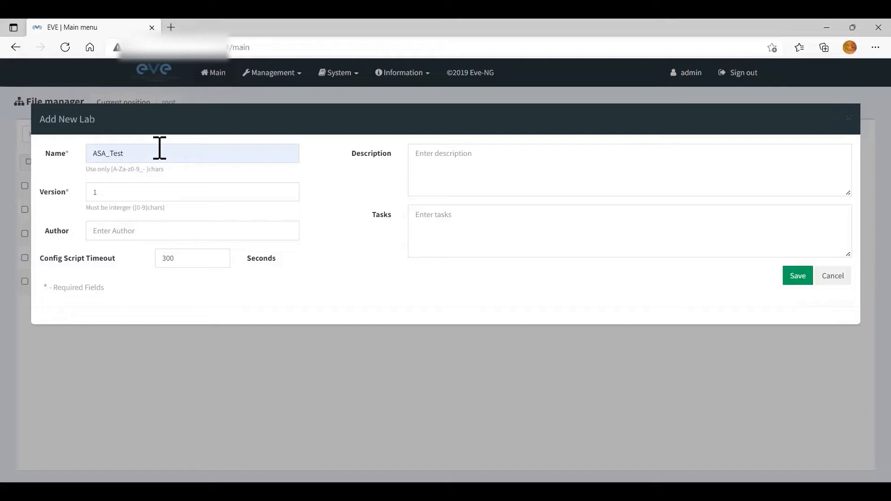
{"action": "mouse_move", "coordinate": [59, 165]}
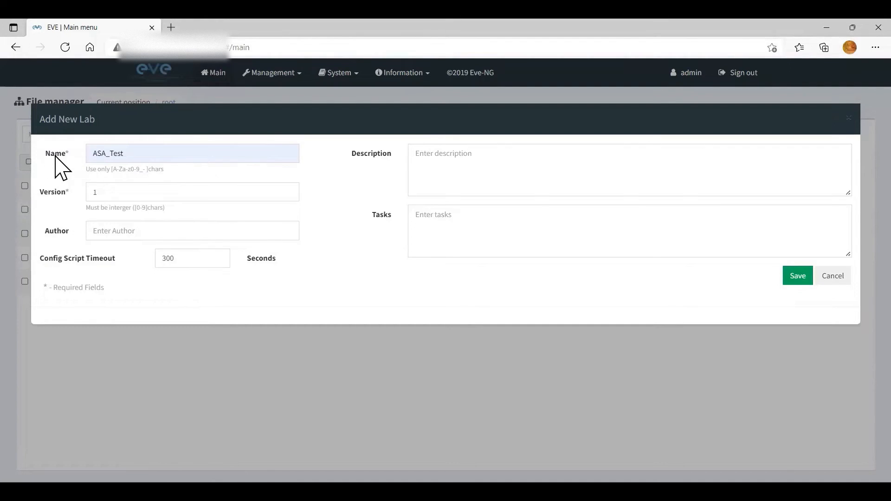
{"action": "double_click", "coordinate": [55, 153]}
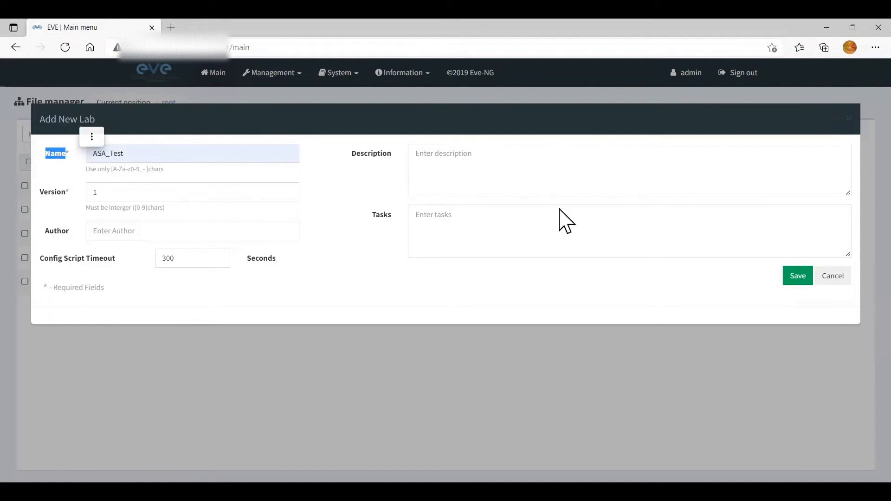
{"action": "left_click", "coordinate": [797, 276]}
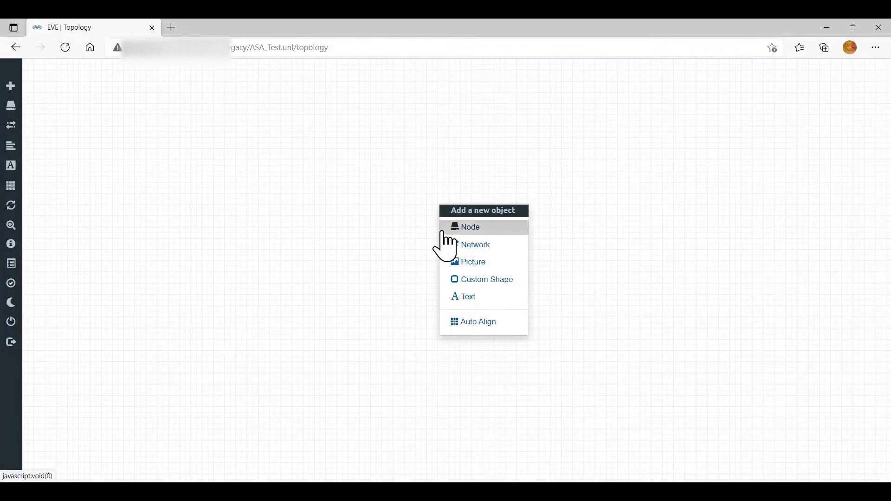
Add a Cisco ASAv node with the asav-992 image and default settings
{"action": "left_click", "coordinate": [470, 227]}
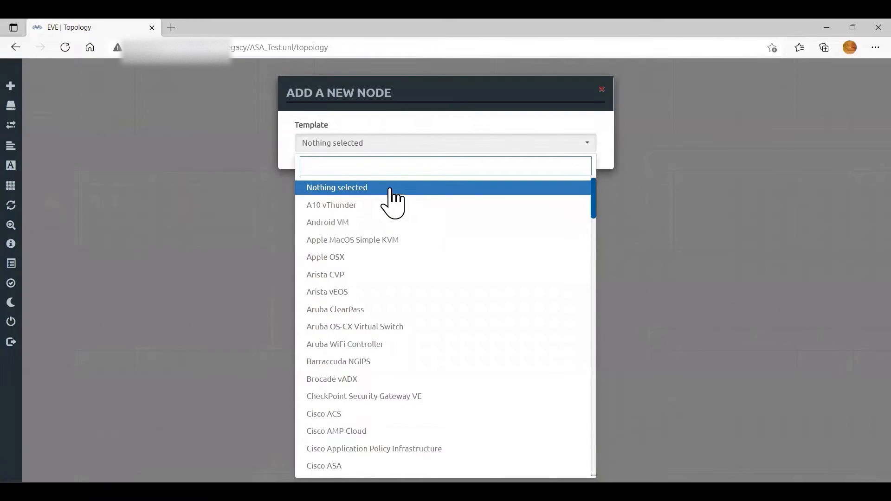
{"action": "left_click", "coordinate": [324, 465]}
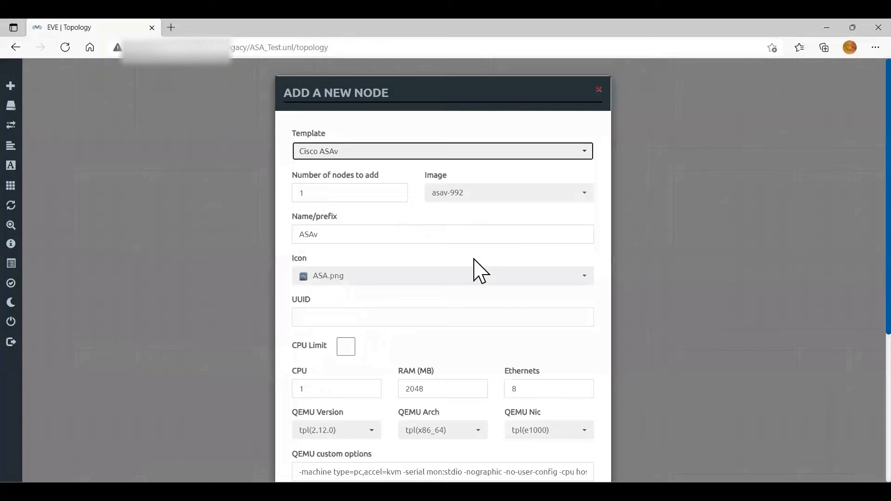
{"action": "left_click", "coordinate": [507, 193]}
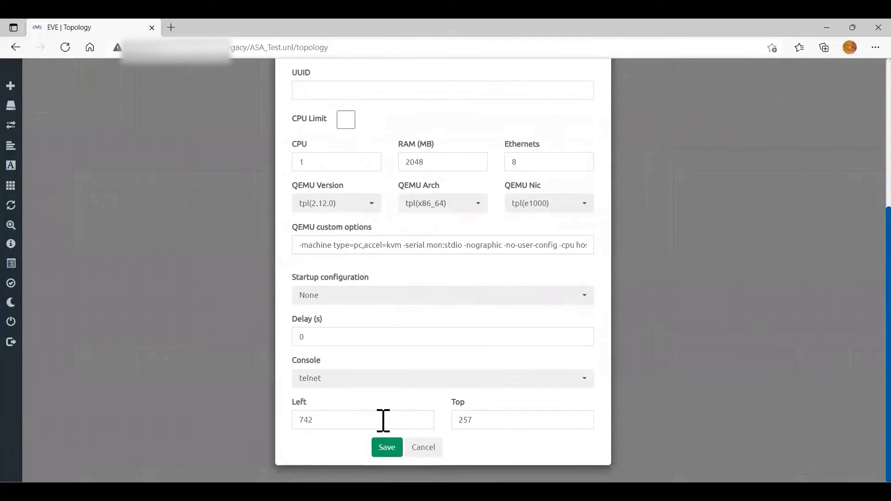
{"action": "left_click", "coordinate": [387, 447]}
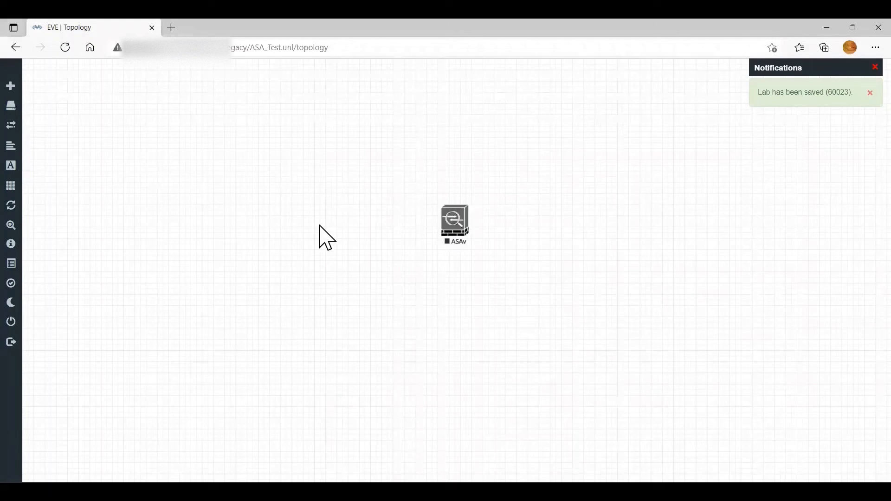
{"action": "mouse_move", "coordinate": [346, 195]}
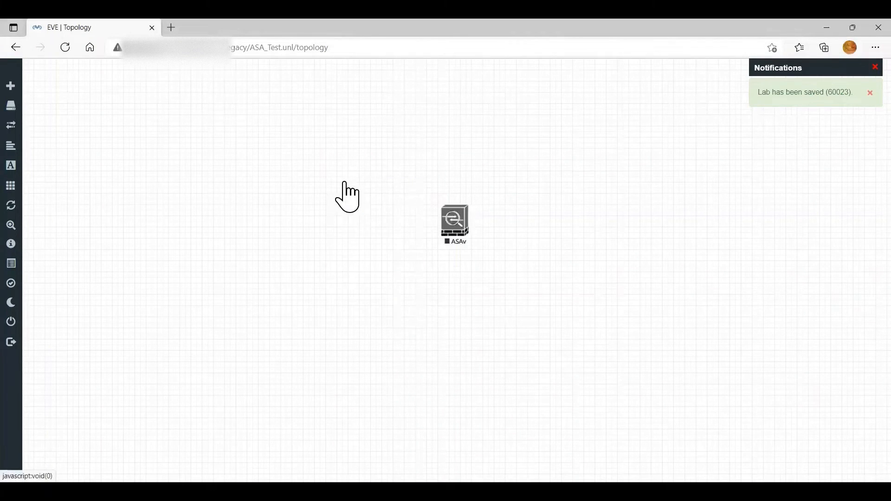
Add vIOS router nodes and arrange R2, R3 and R4 around the ASAv
{"action": "type", "text": "VIO"}
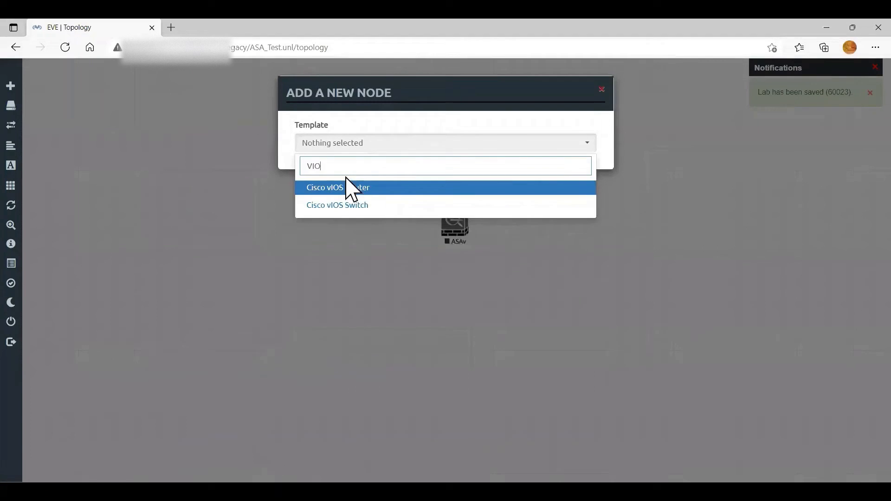
{"action": "left_click", "coordinate": [338, 187]}
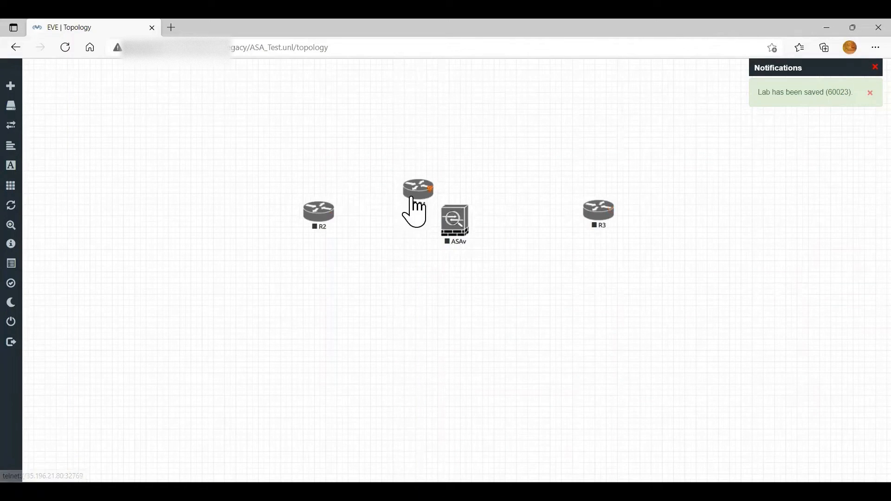
{"action": "left_click_drag", "start_coordinate": [418, 187], "coordinate": [463, 105]}
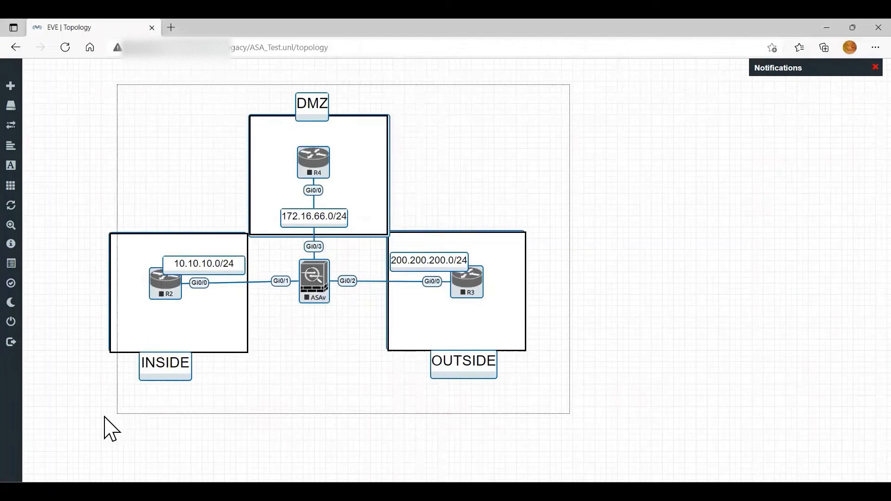
{"action": "mouse_move", "coordinate": [468, 283]}
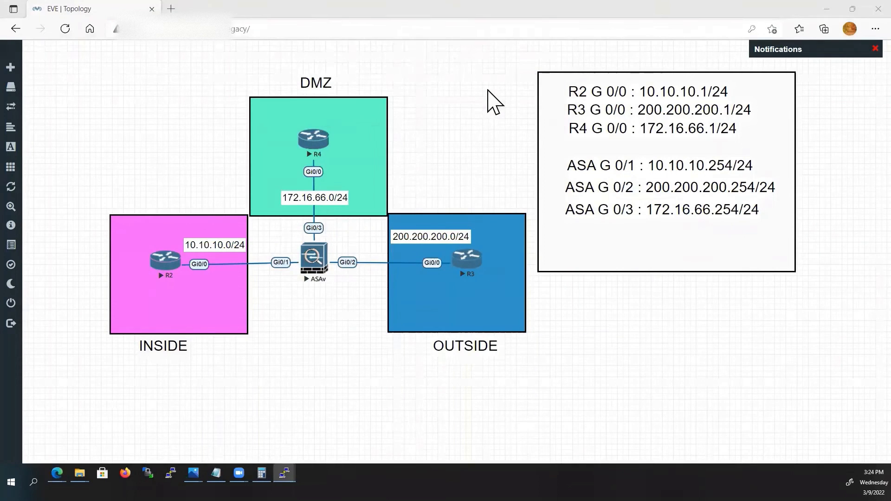
Open the ASAv firewall's console in PuTTY
{"action": "double_click", "coordinate": [314, 261]}
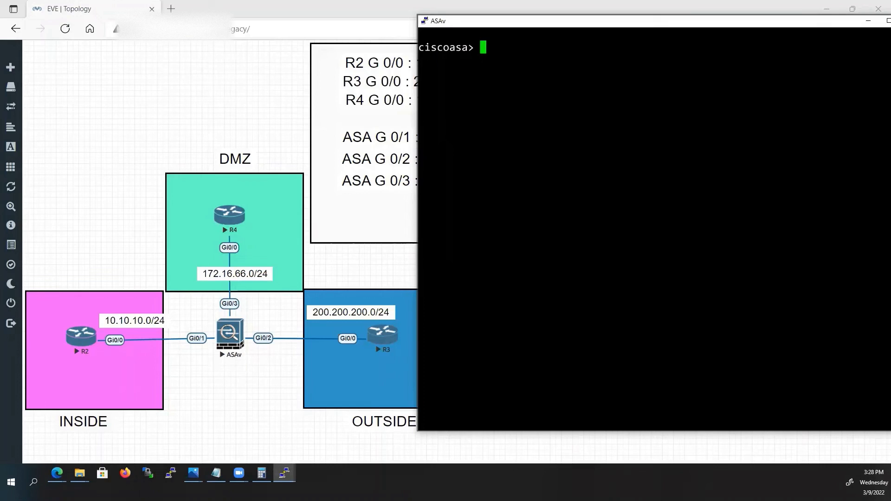
Enter privileged mode with 'en', then global configuration with 'conf t'
{"action": "type", "text": "en"}
{"action": "type", "text": "c"}
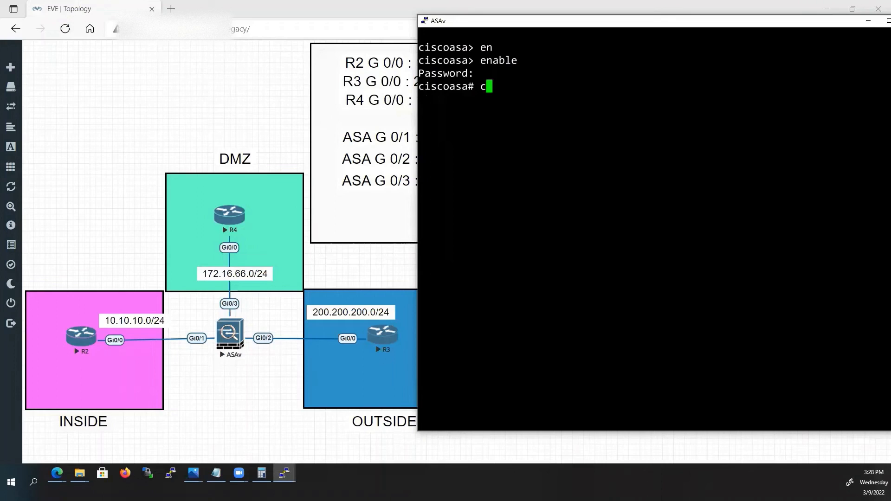
{"action": "type", "text": "onf t"}
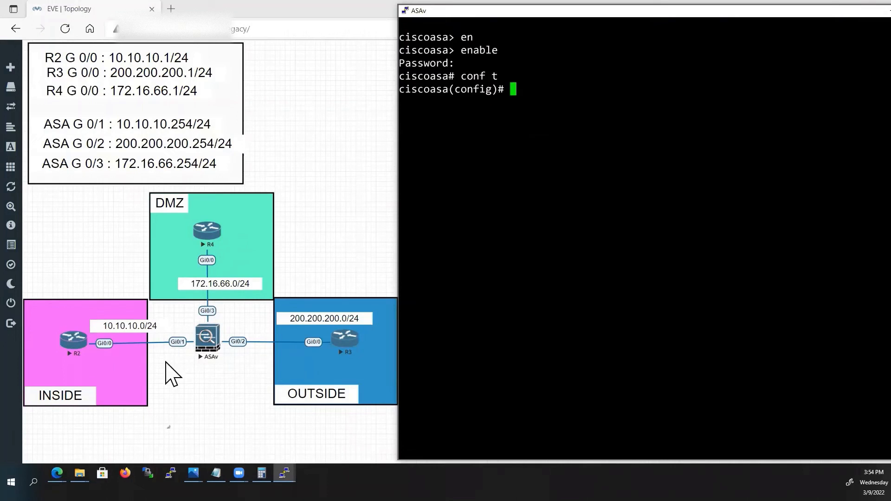
Configure G0/1 with 10.10.10.254 255.255.255.0, no shutdown and nameif inside
{"action": "type", "text": "i"}
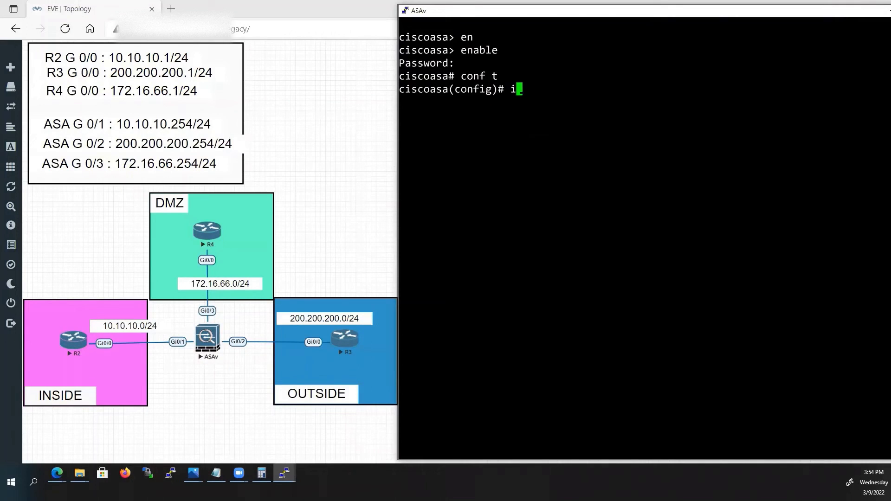
{"action": "type", "text": "nt g 0/1"}
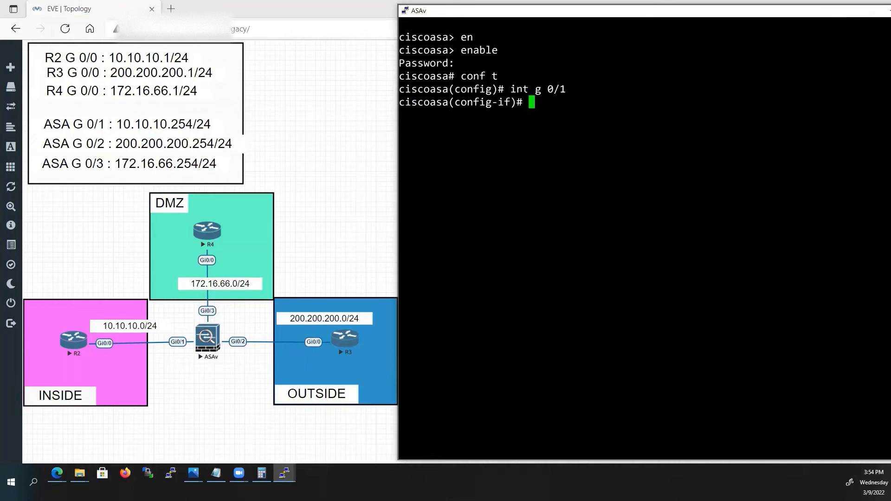
{"action": "type", "text": "ip address 1"}
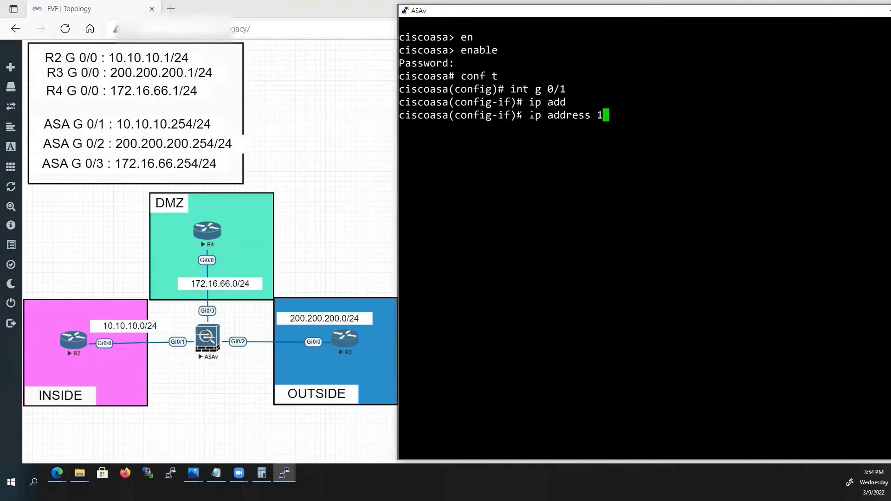
{"action": "type", "text": "0.10.10.2"}
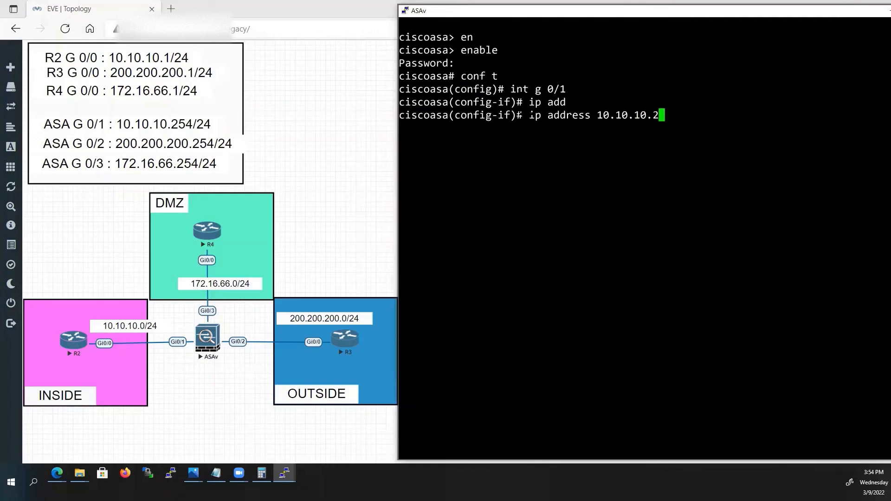
{"action": "type", "text": "54 255."}
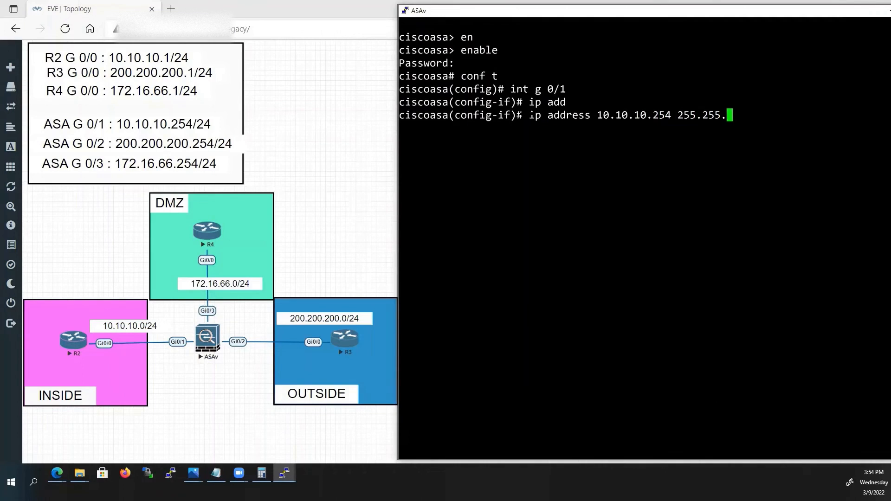
{"action": "type", "text": "255.0"}
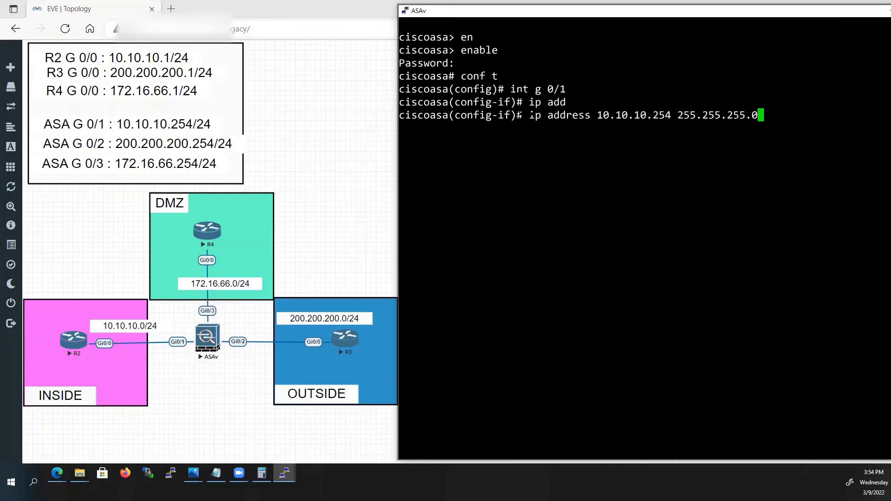
{"action": "type", "text": "no sh"}
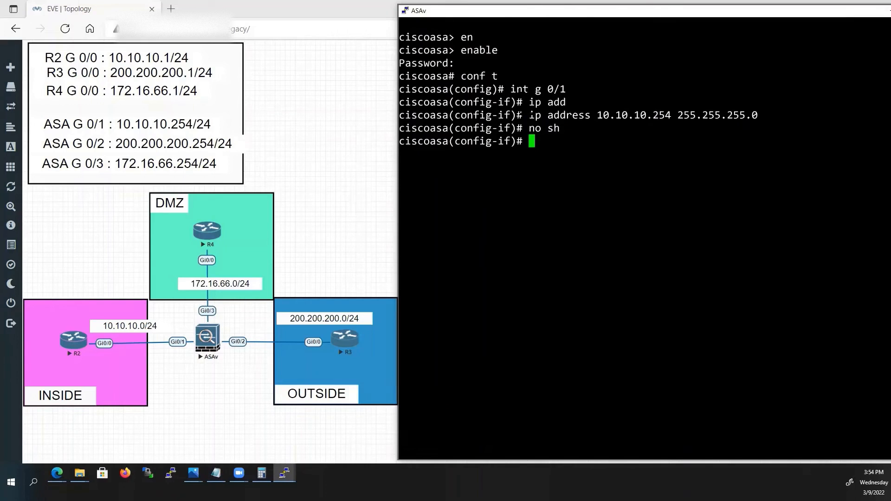
{"action": "type", "text": "name"}
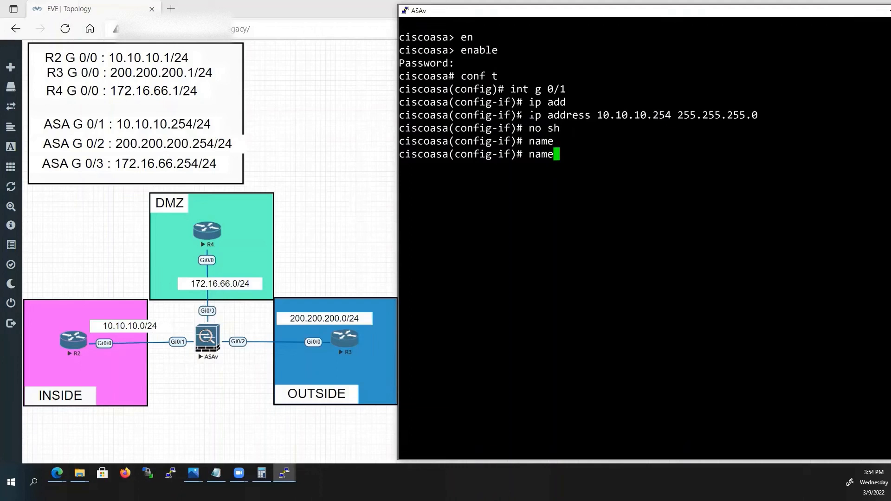
{"action": "type", "text": "nameif inside"}
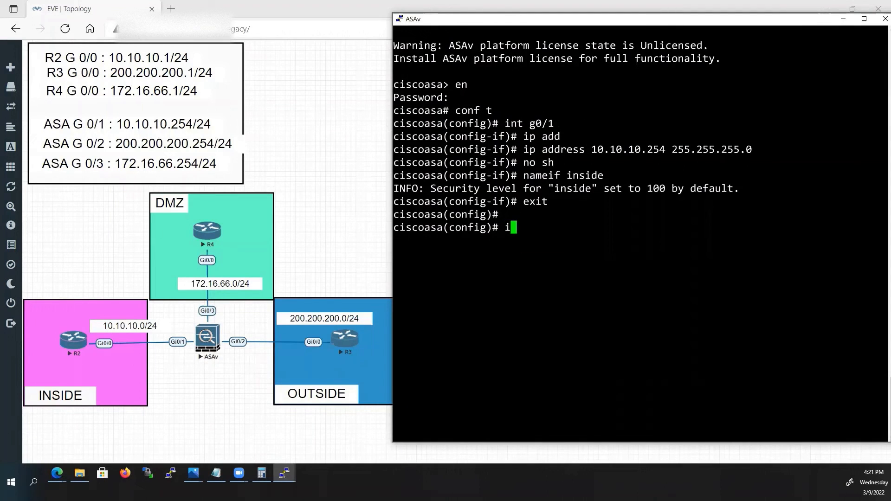
{"action": "type", "text": "nt g"}
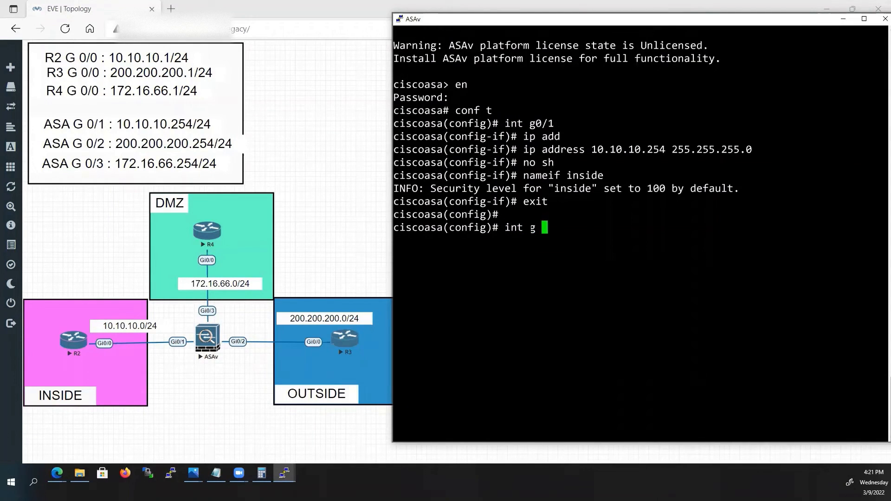
{"action": "type", "text": "0/2"}
{"action": "type", "text": "ip address"}
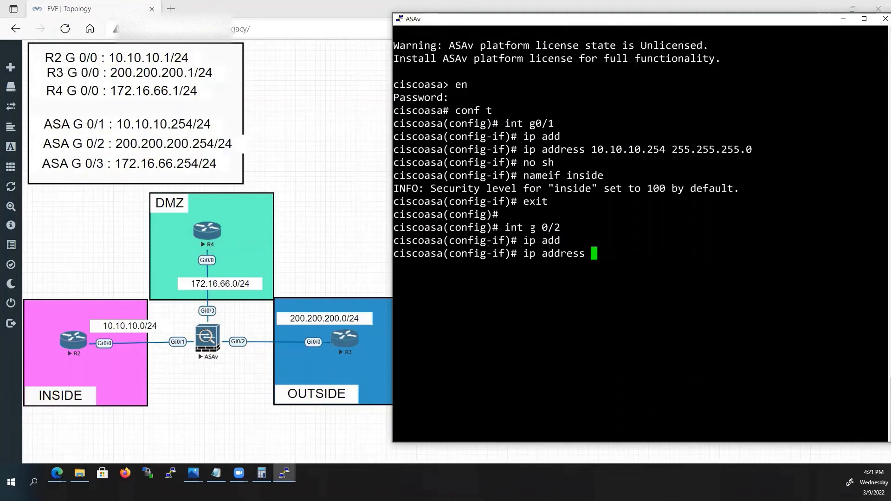
Give G0/2 address 200.200.200.254 255.255.255.0, enable it and name it outside
{"action": "type", "text": "200.200.2"}
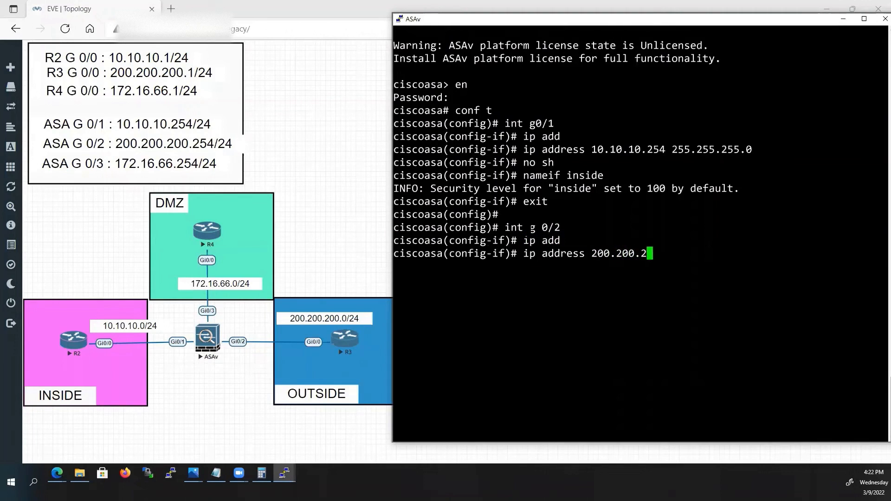
{"action": "type", "text": "00.254"}
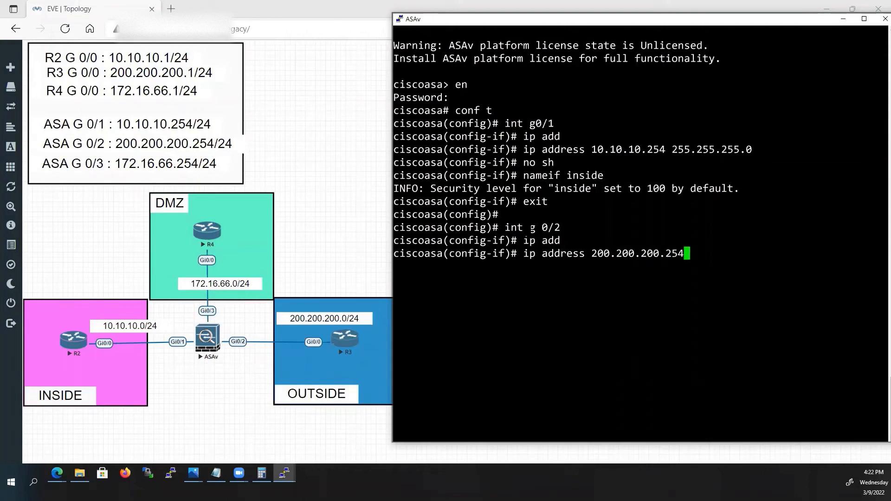
{"action": "type", "text": "255.255.2"}
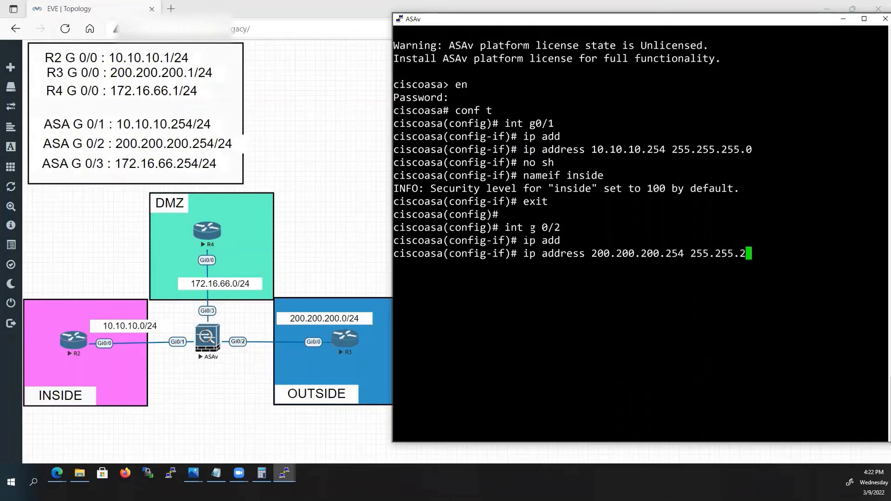
{"action": "type", "text": "55.0"}
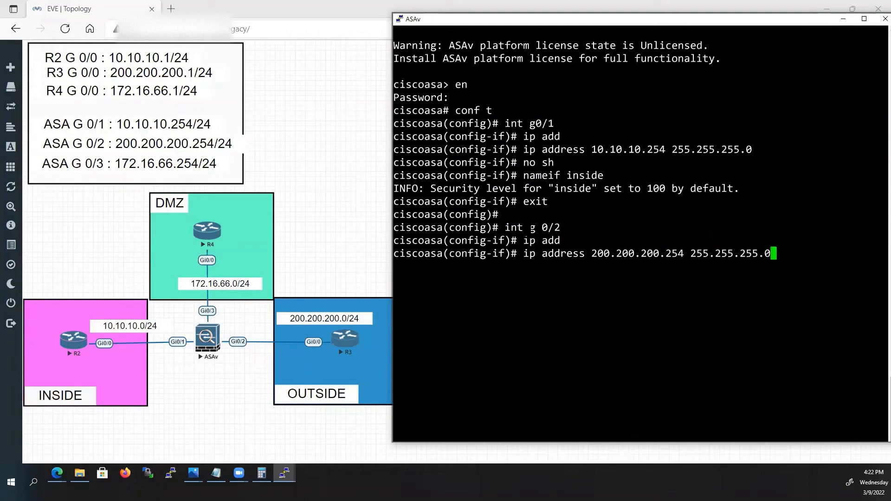
{"action": "type", "text": "nfig-if)# no sh"}
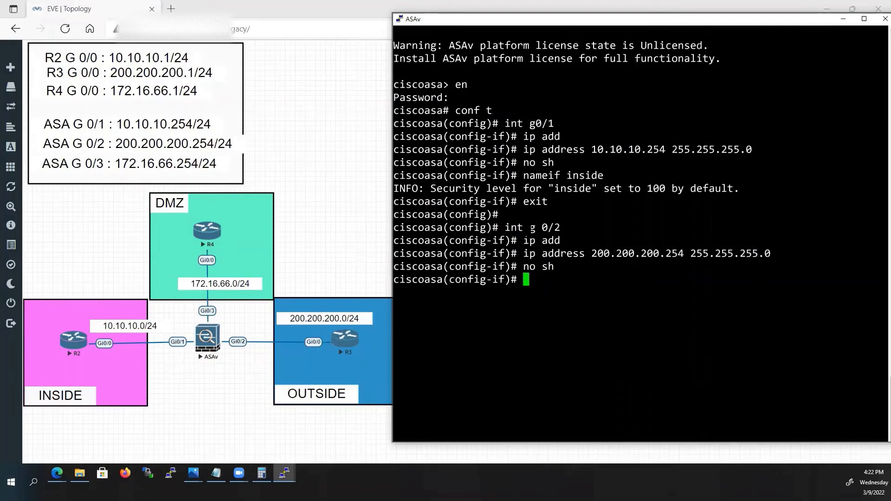
{"action": "type", "text": "nameif o"}
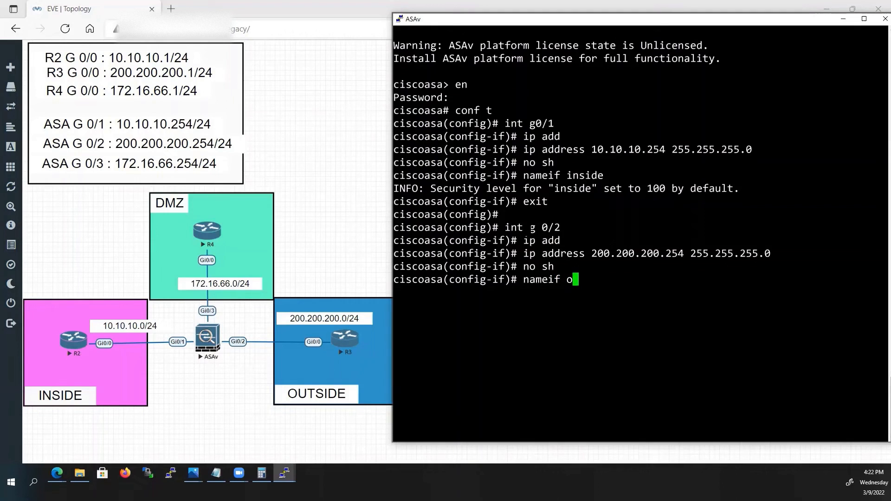
{"action": "type", "text": "utside"}
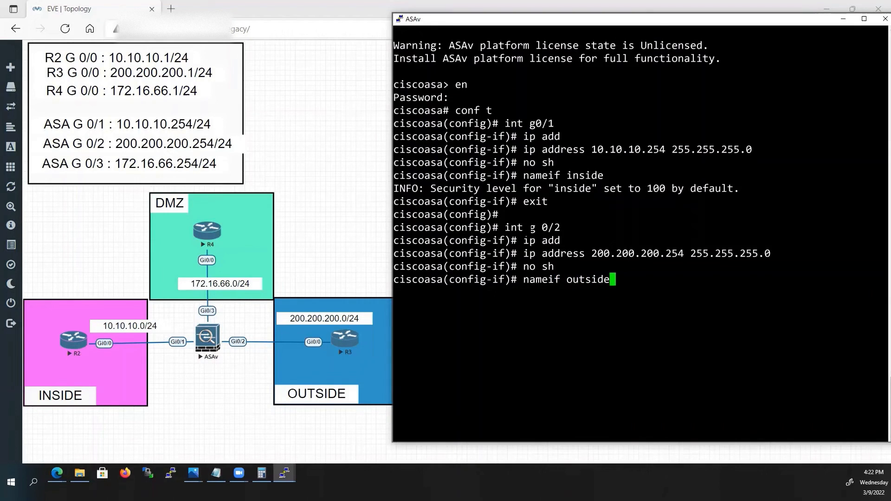
{"action": "key", "text": "enter"}
{"action": "type", "text": "irt"}
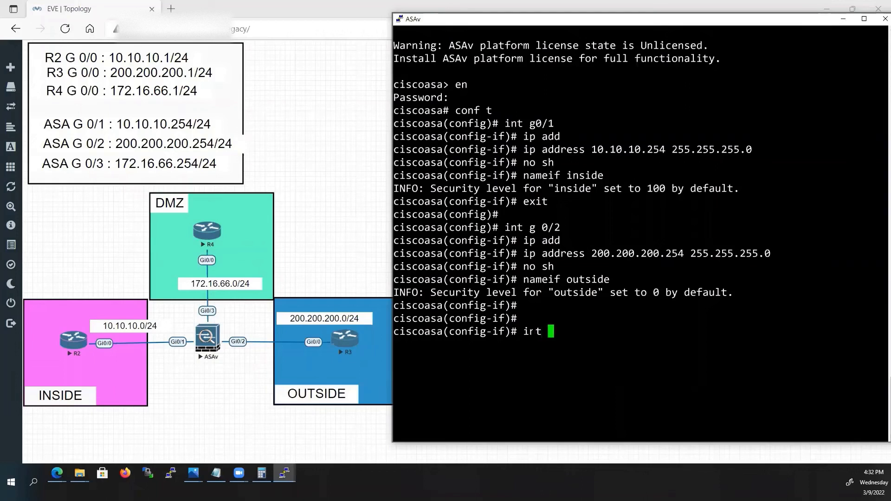
Assign G0/3 the address 172.16.66.254 255.255.255.0 and enable it with no shutdown
{"action": "type", "text": "g 0/3"}
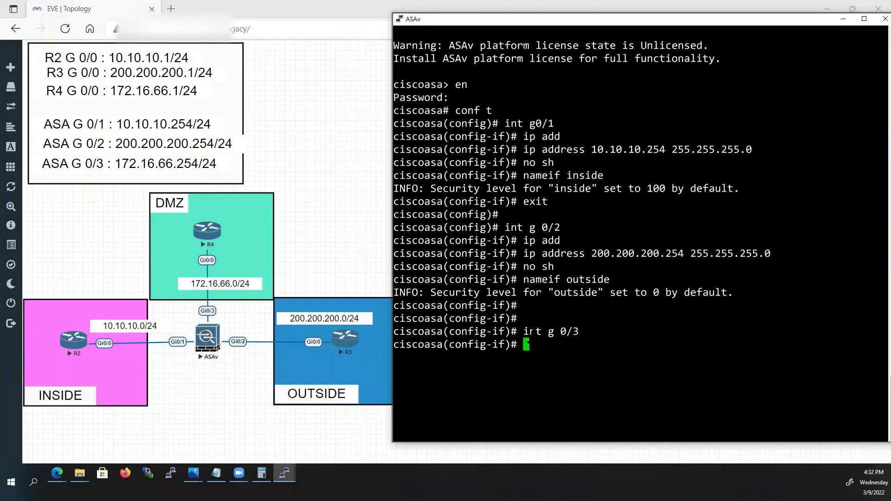
{"action": "type", "text": "ip a"}
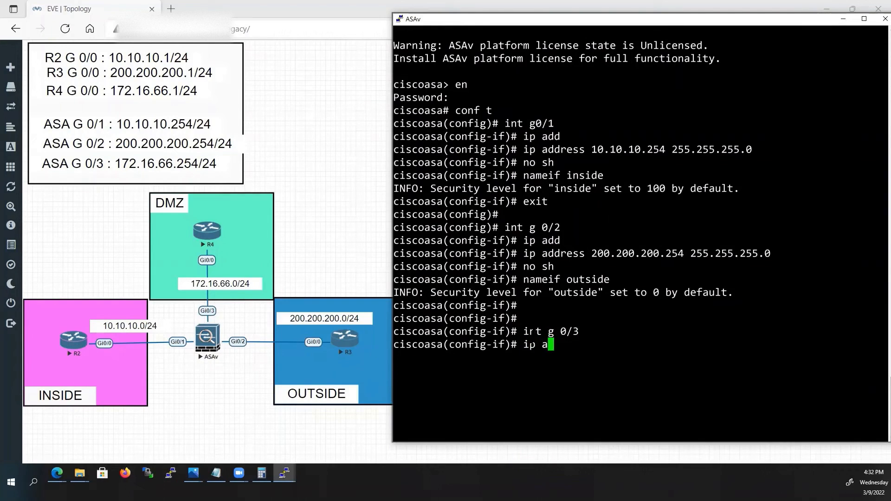
{"action": "type", "text": "ip address 172"}
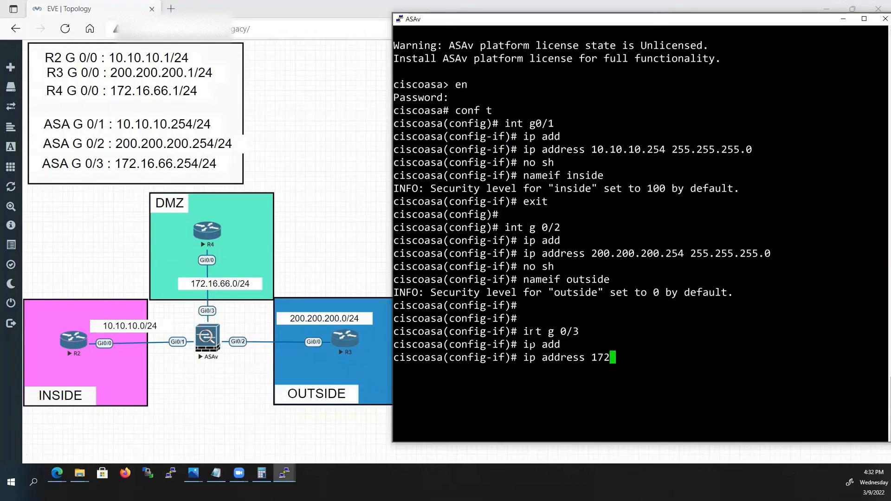
{"action": "type", "text": ".16."}
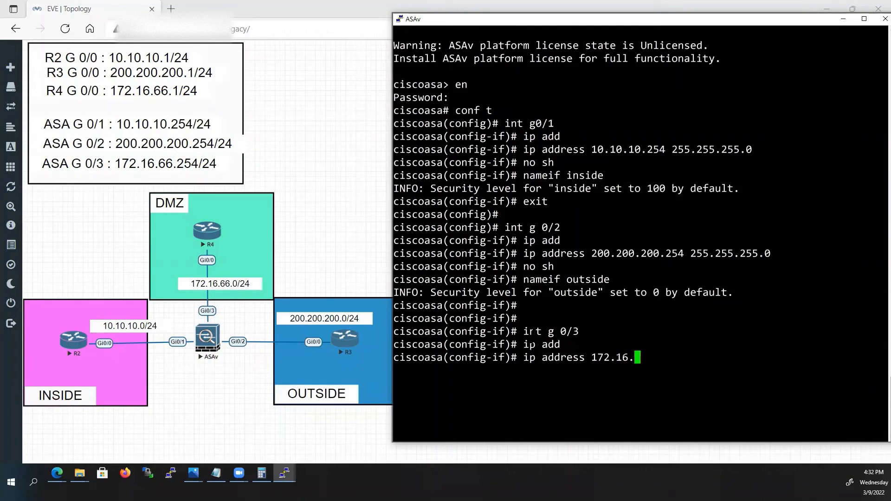
{"action": "type", "text": "66.254"}
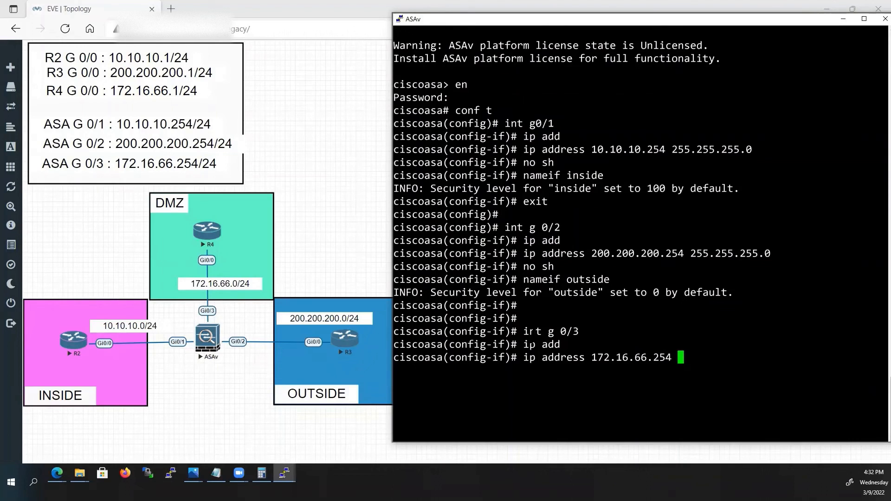
{"action": "type", "text": "255.255.2"}
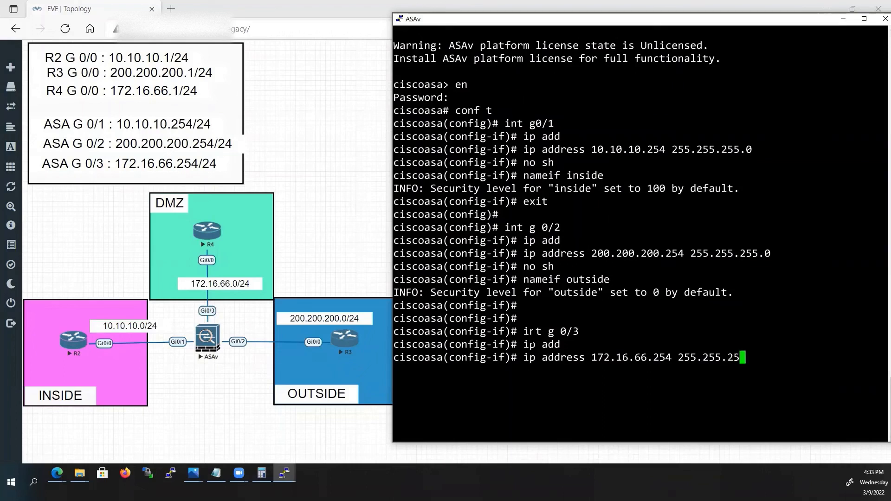
{"action": "type", "text": "5.0"}
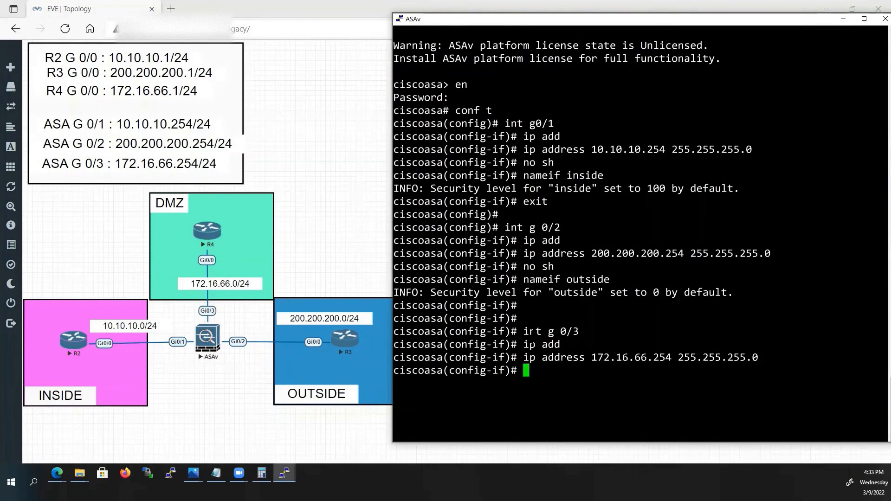
{"action": "type", "text": "no sh"}
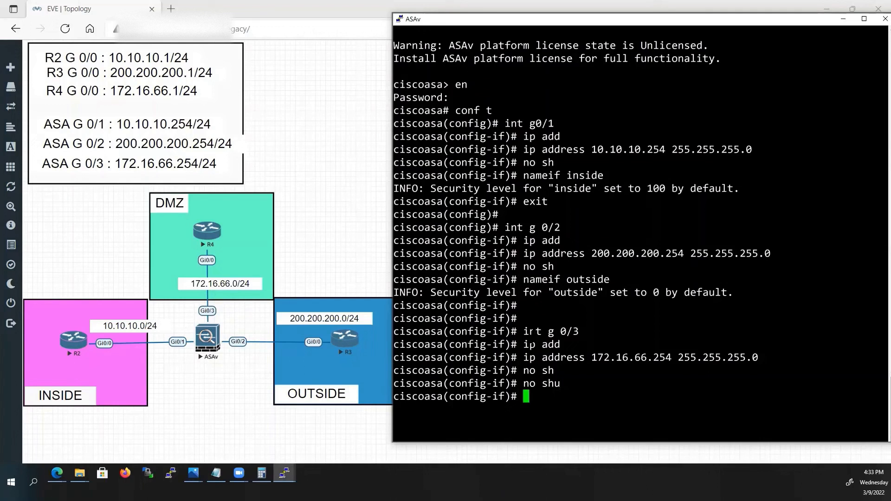
Name G0/3 DMZ and set its security level to 50
{"action": "type", "text": "DMZ"}
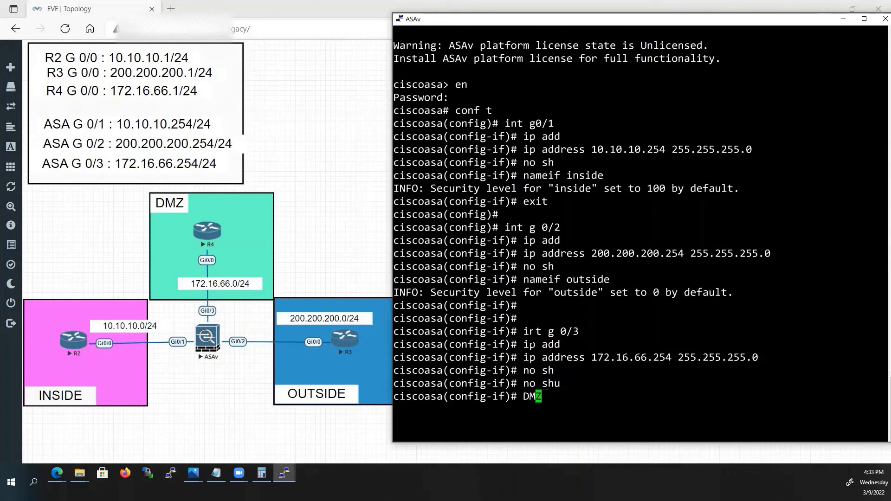
{"action": "type", "text": "nameif"}
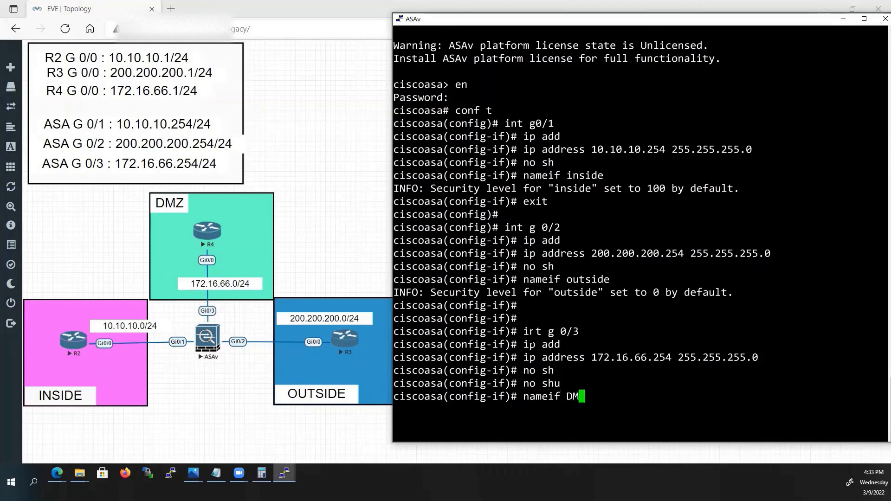
{"action": "key", "text": "enter"}
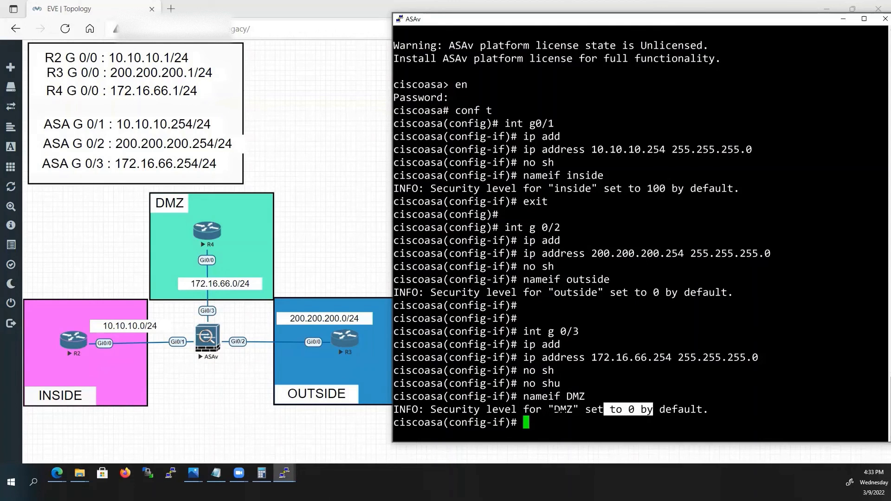
{"action": "type", "text": "s"}
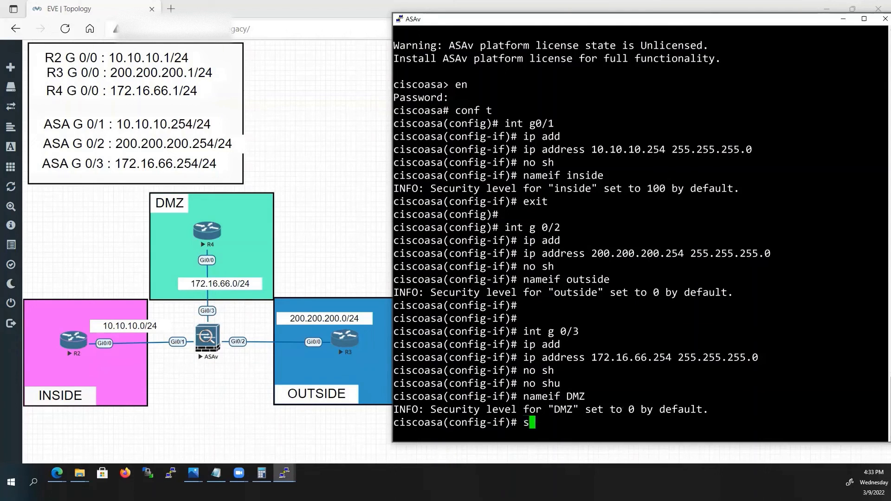
{"action": "type", "text": "security-level"}
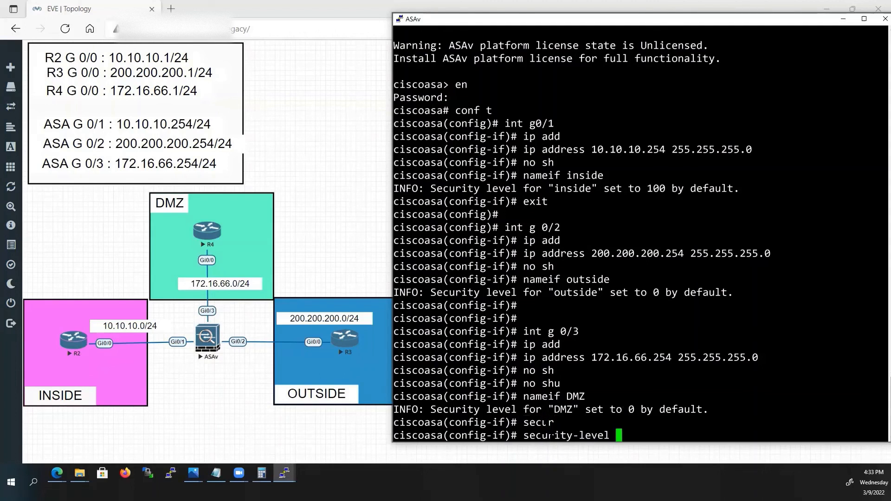
{"action": "type", "text": "50"}
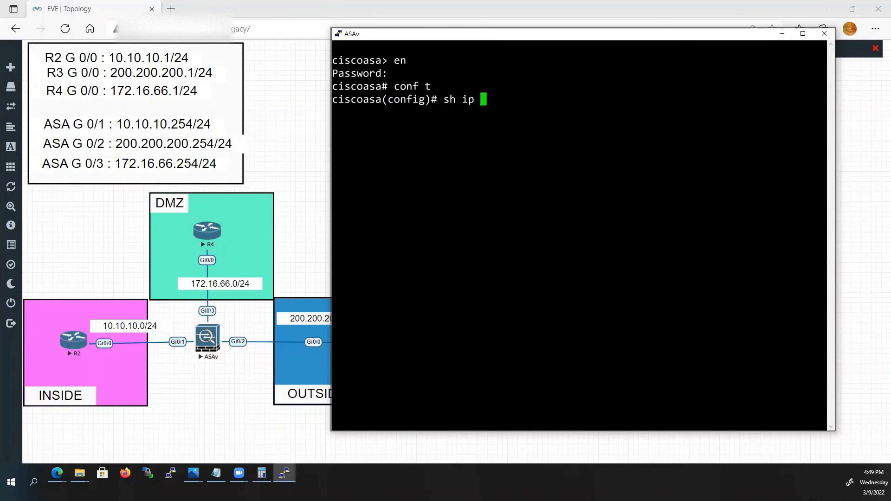
Check interface addresses, names and security levels with show interface ip brief, show nameif and show ip
{"action": "type", "text": "int br"}
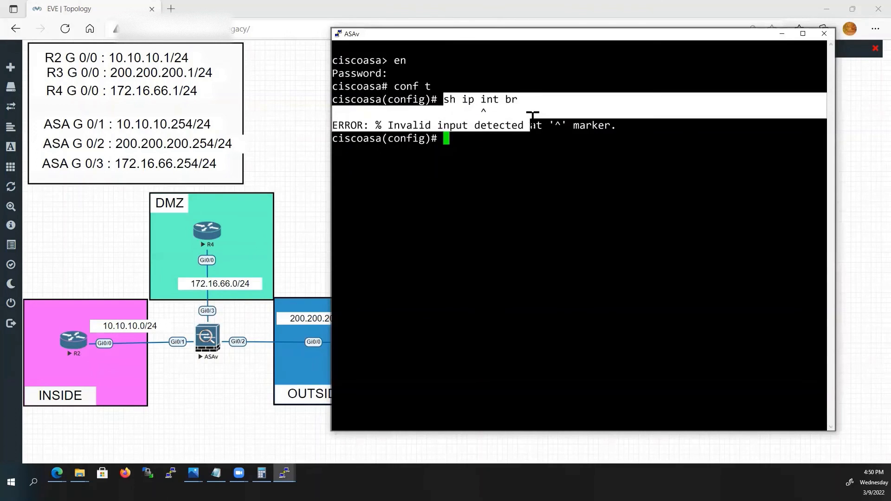
{"action": "type", "text": "sh int ip brief"}
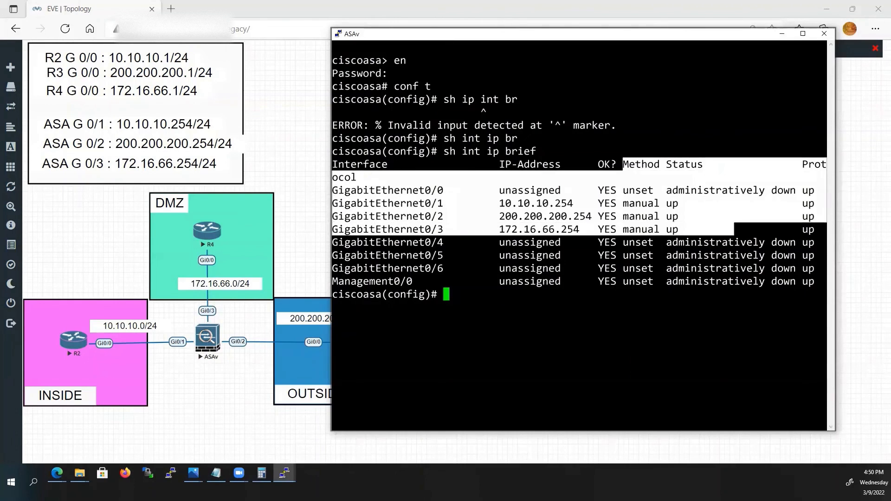
{"action": "type", "text": "sh n"}
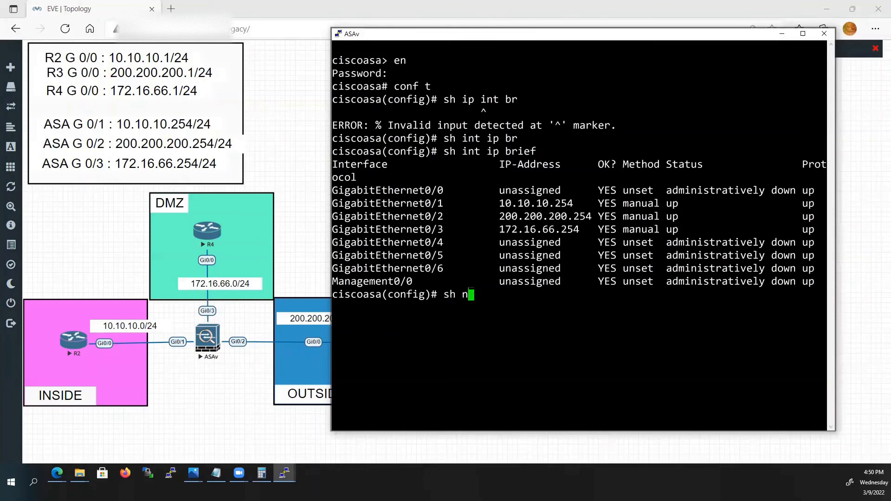
{"action": "type", "text": "ameif"}
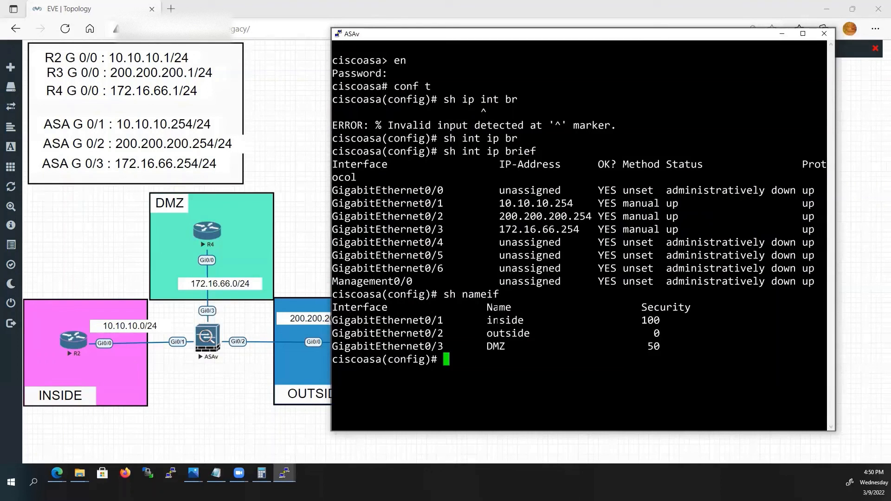
{"action": "double_click", "coordinate": [496, 307]}
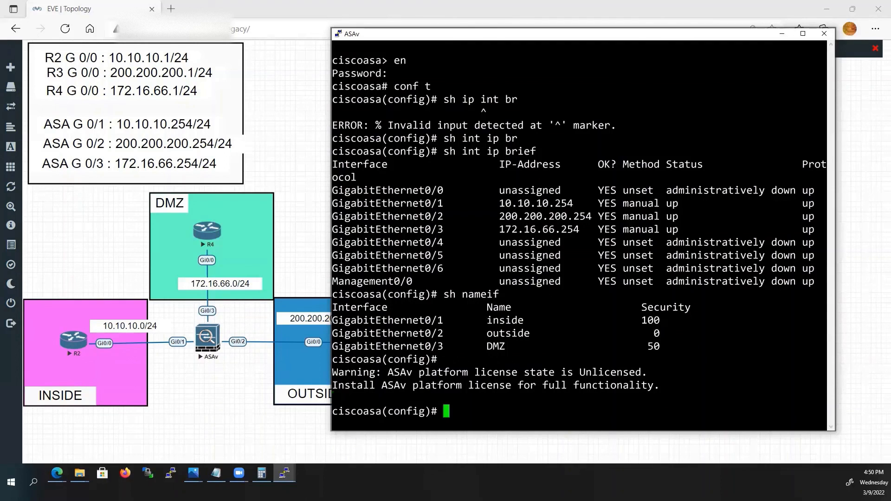
{"action": "type", "text": "sh ip"}
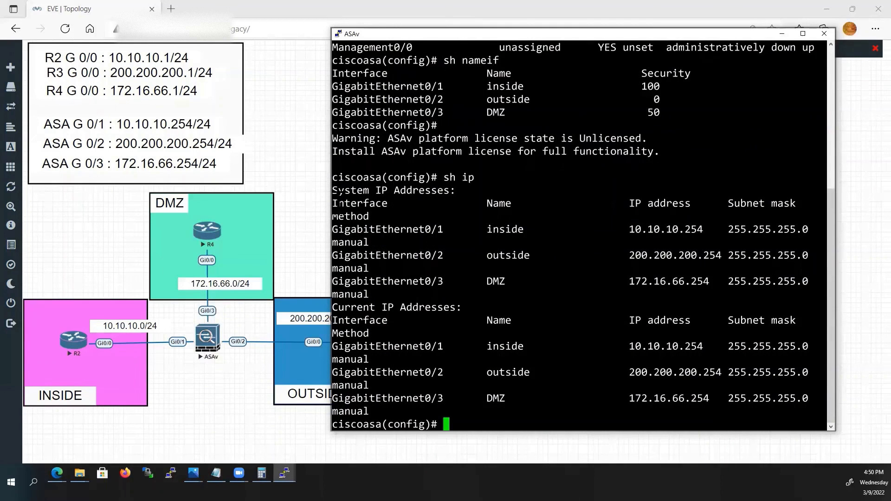
{"action": "double_click", "coordinate": [498, 202]}
{"action": "type", "text": "sh run"}
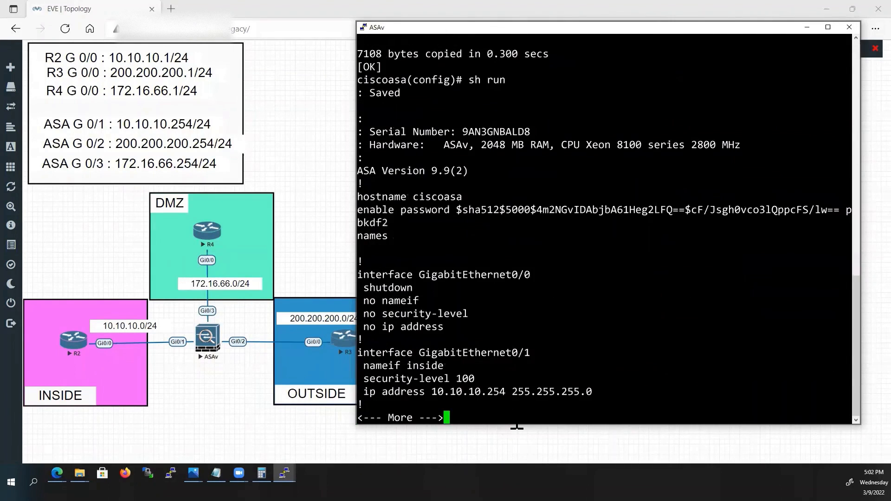
Page through the running configuration and the ASA 9.9(2) version output
{"action": "key", "text": "space"}
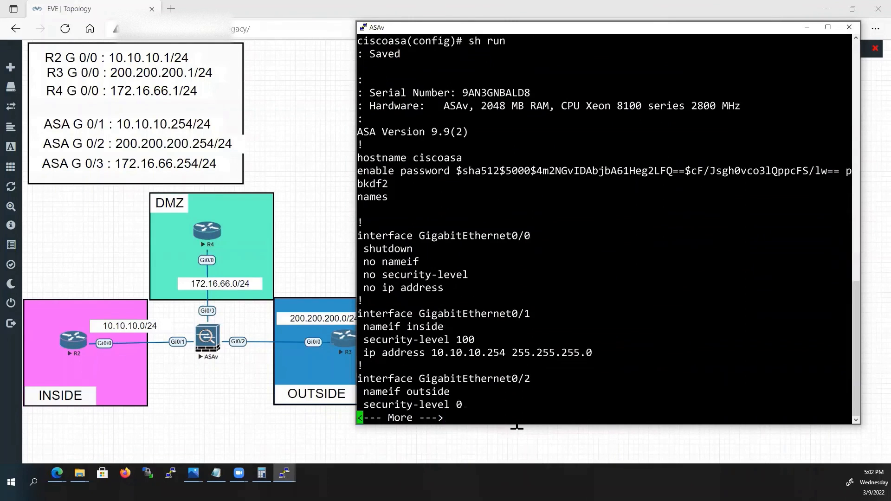
{"action": "key", "text": "space"}
{"action": "type", "text": "sh version"}
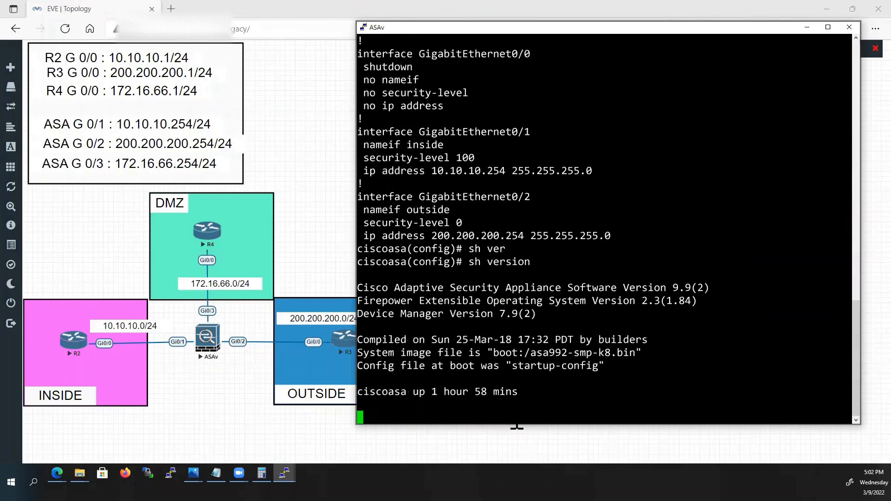
{"action": "key", "text": "Enter"}
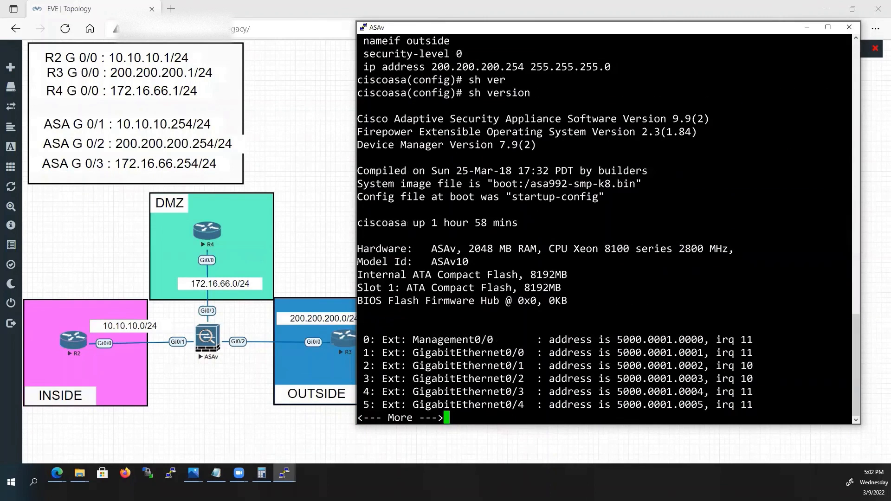